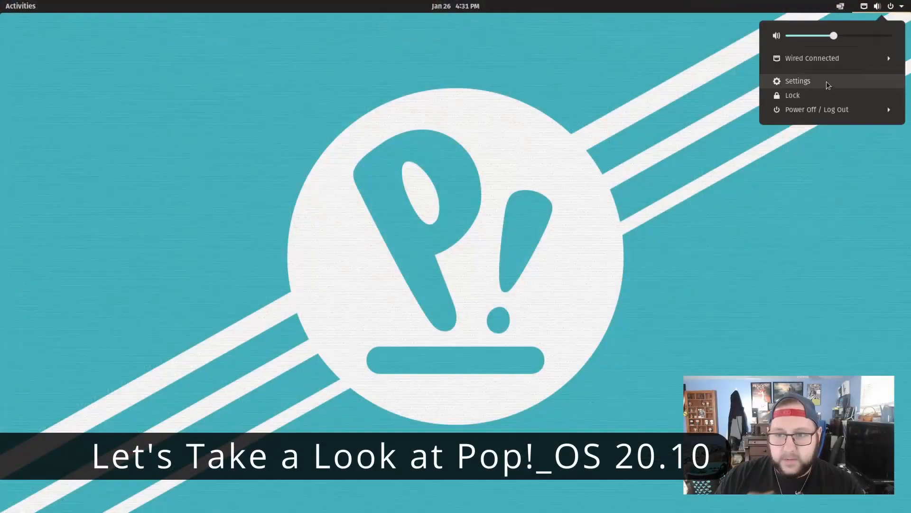
- Check the Pop!_OS top-bar menus and end on Firefox's 'Introducing Firefox Quantum' article
click(798, 80)
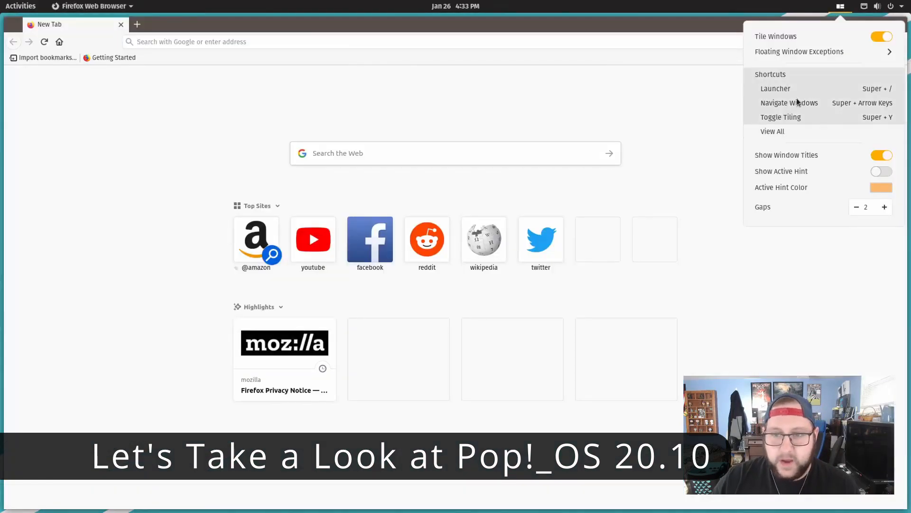
click(772, 131)
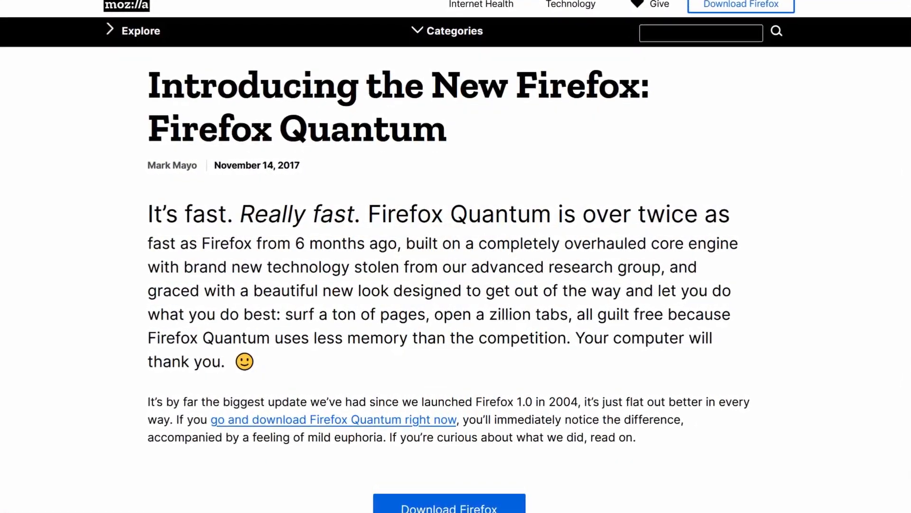
- Scroll in the live session's Manjaro Hello welcome window
scroll(up, 3)
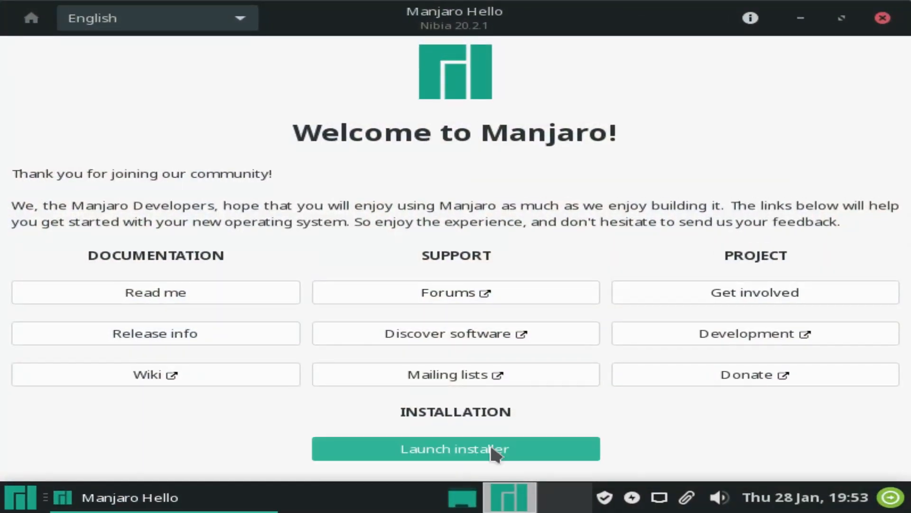
- Launch the installer, keep American English, and choose to erase the whole disk
click(455, 449)
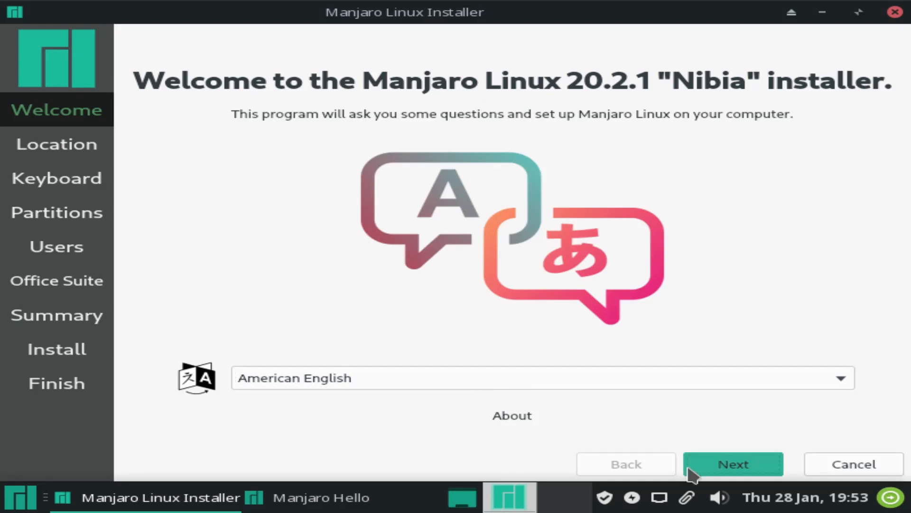
click(732, 464)
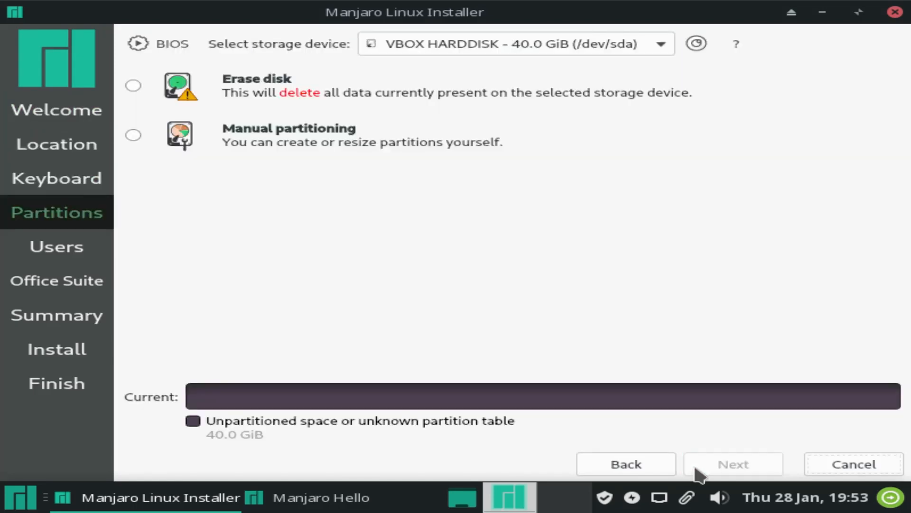
click(133, 86)
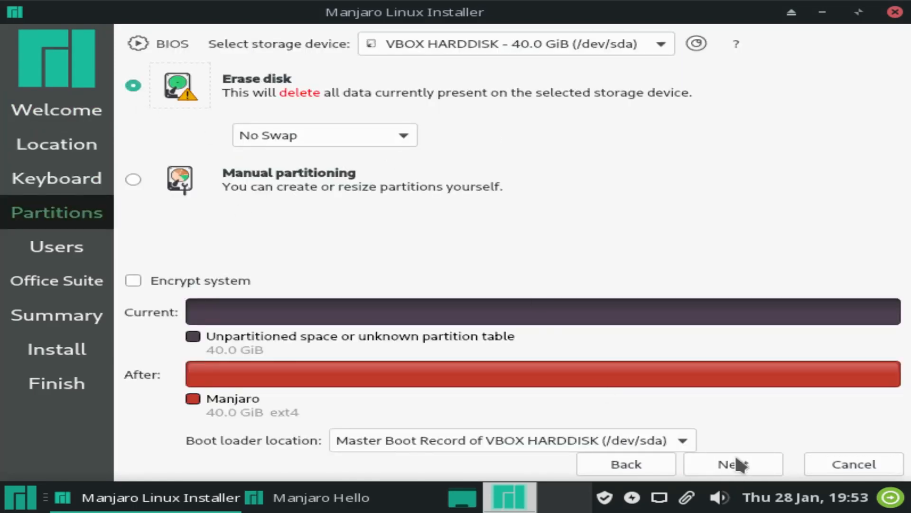
click(732, 464)
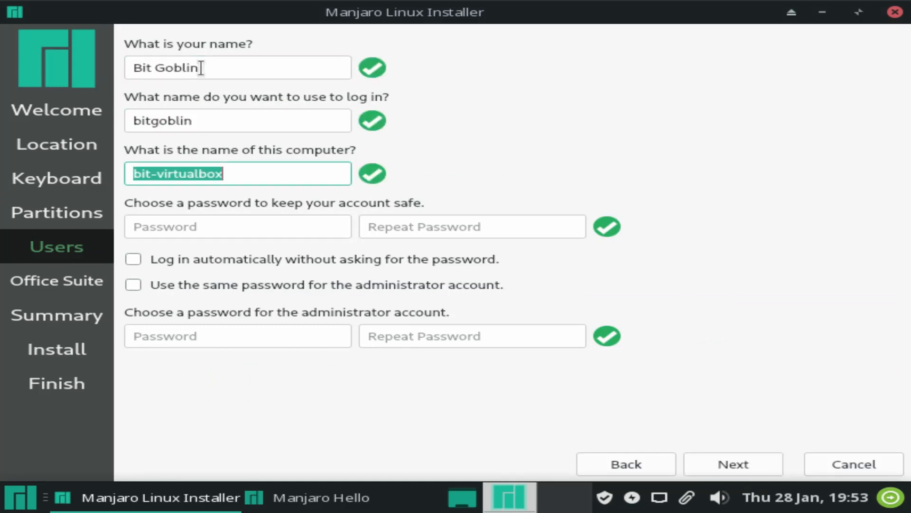
- Enter the user details ('Manajaro') and reuse the password for the administrator account
text(Manajaro)
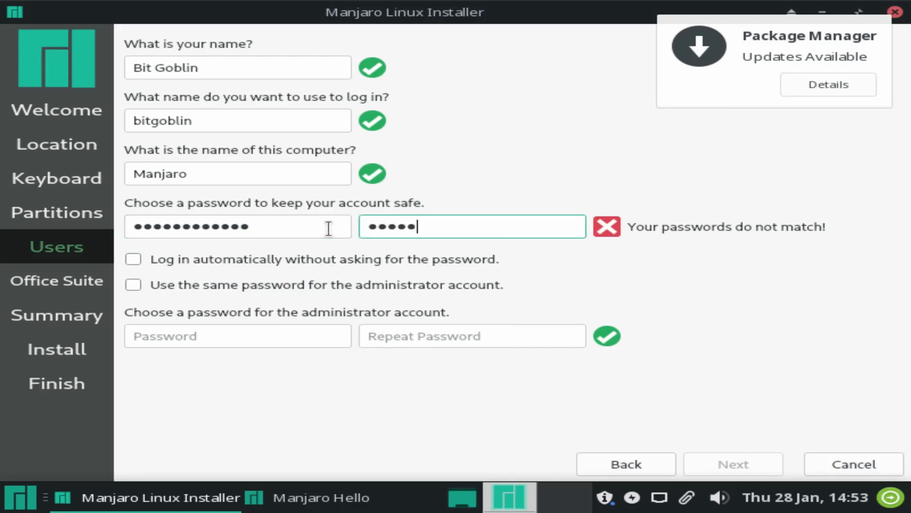
click(133, 285)
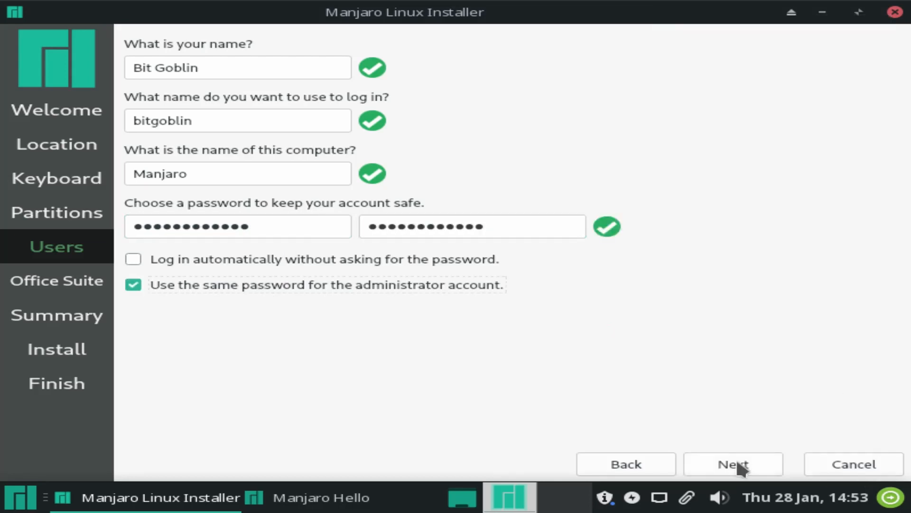
click(732, 463)
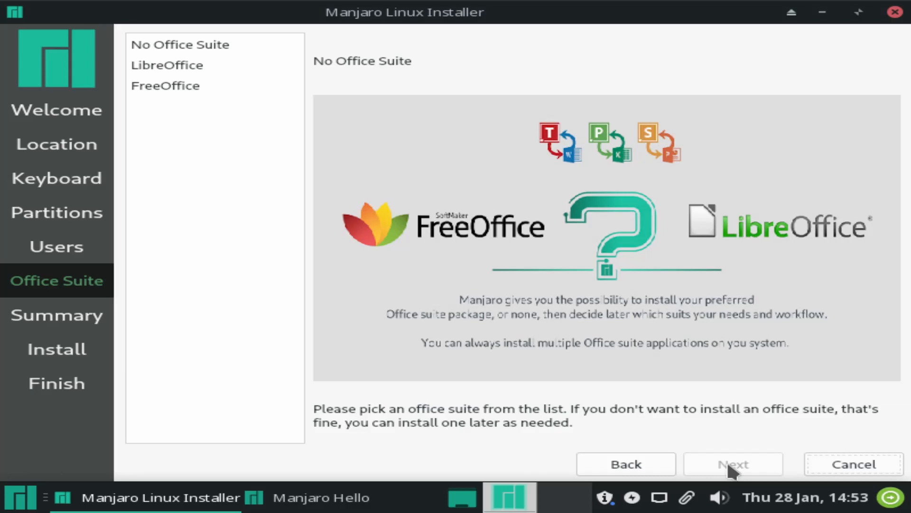
mouse_move(339, 120)
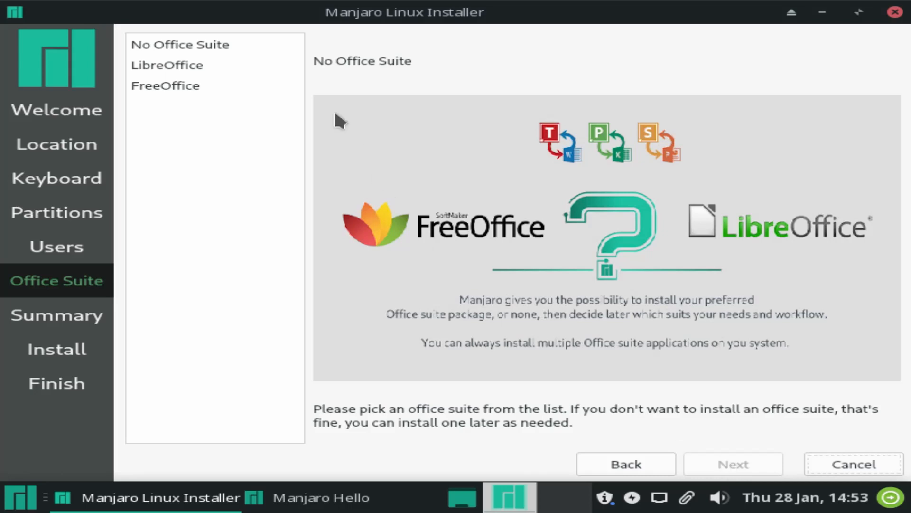
- Skip the office suite, install Manjaro 20.2.1 onto the erased disk, and restart afterwards
click(732, 463)
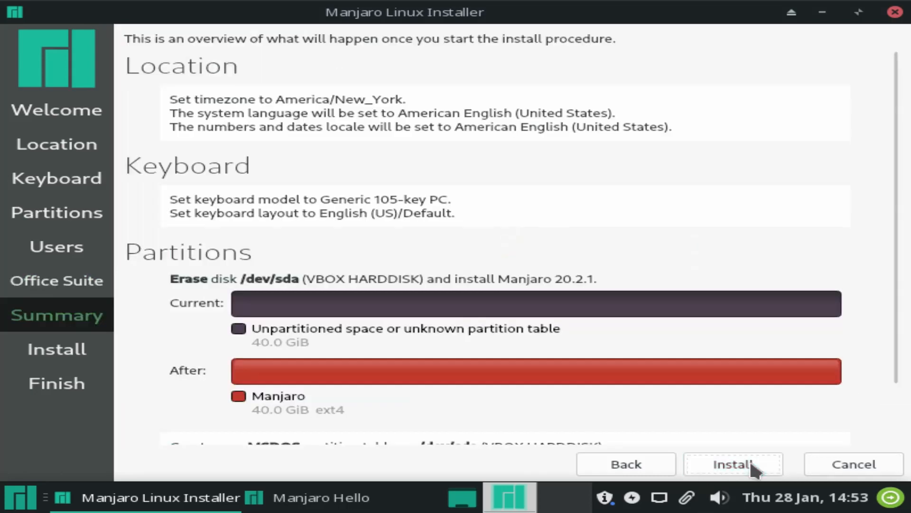
click(732, 463)
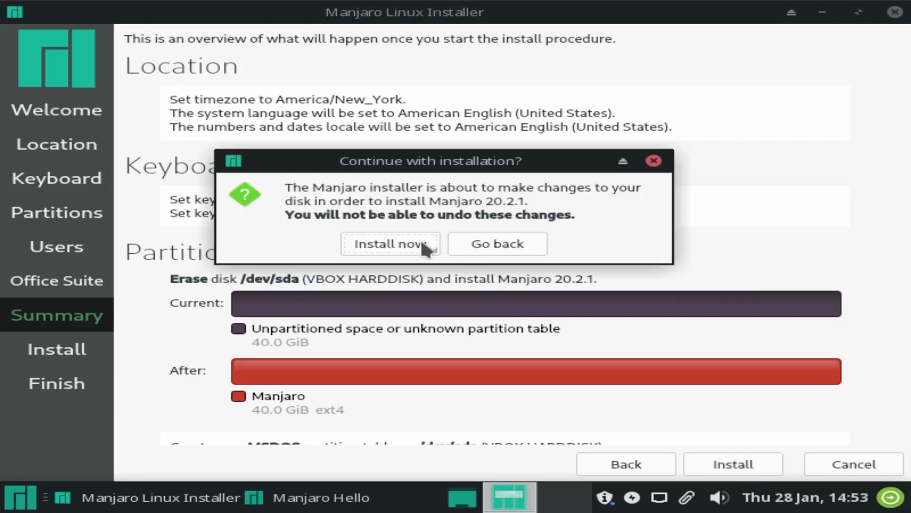
click(390, 244)
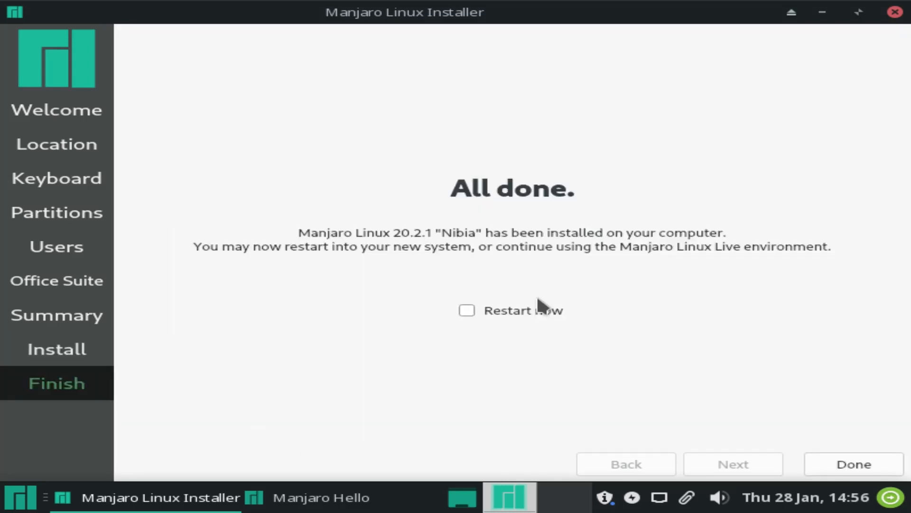
click(466, 310)
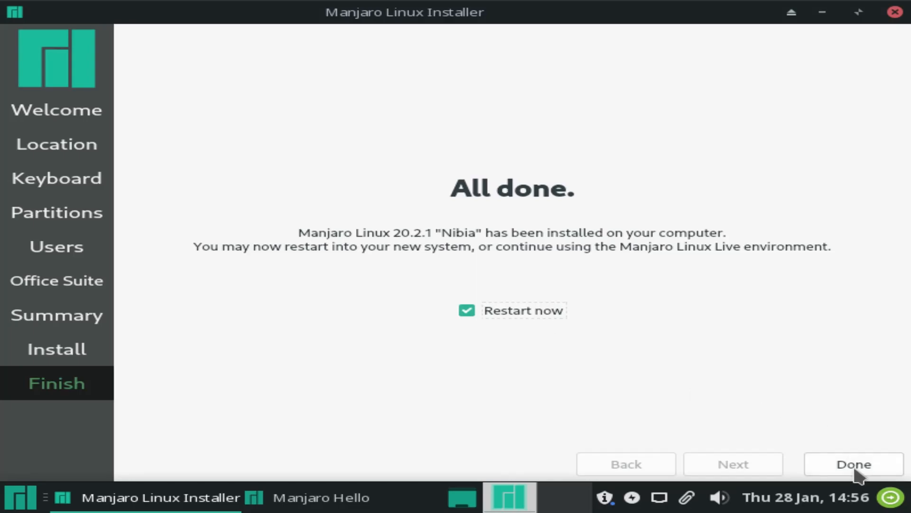
click(852, 464)
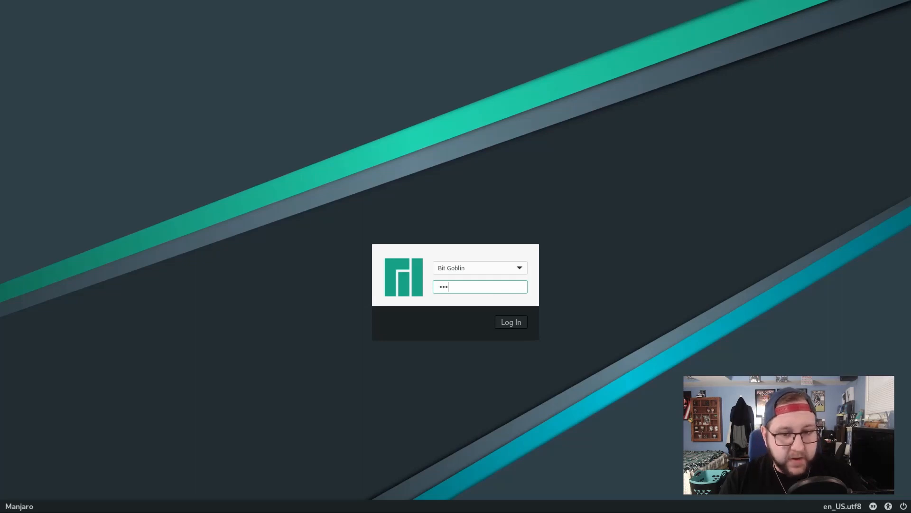
- Log in with the account password to the new Manjaro Xfce system
click(510, 321)
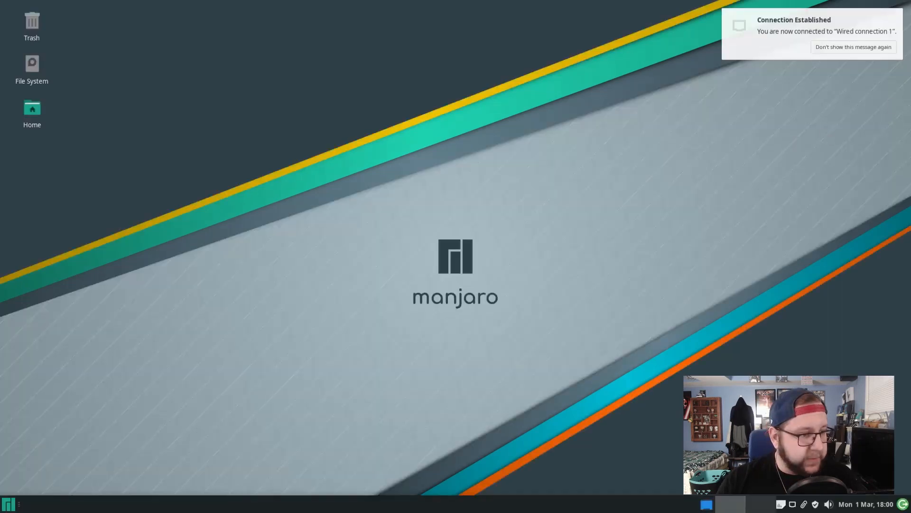
mouse_move(820, 141)
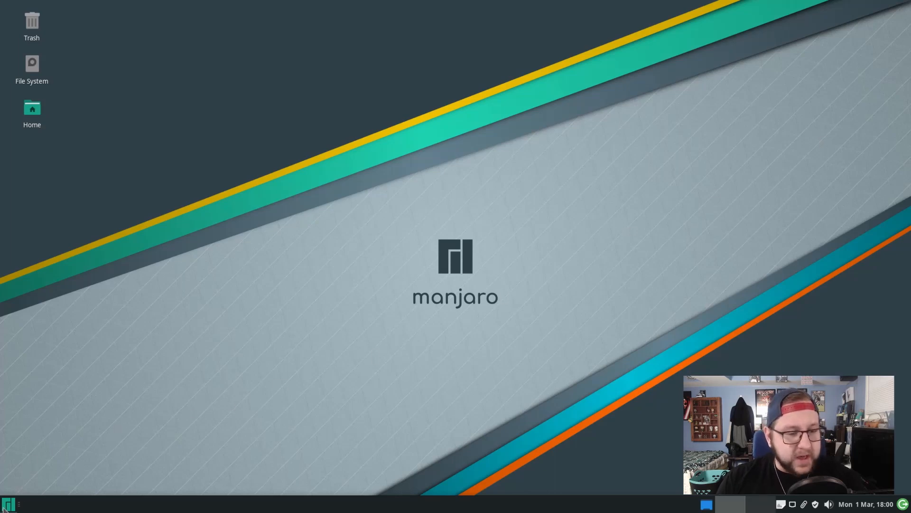
- Launch Firefox from the Whisker menu, reposition its window, then close it
click(8, 504)
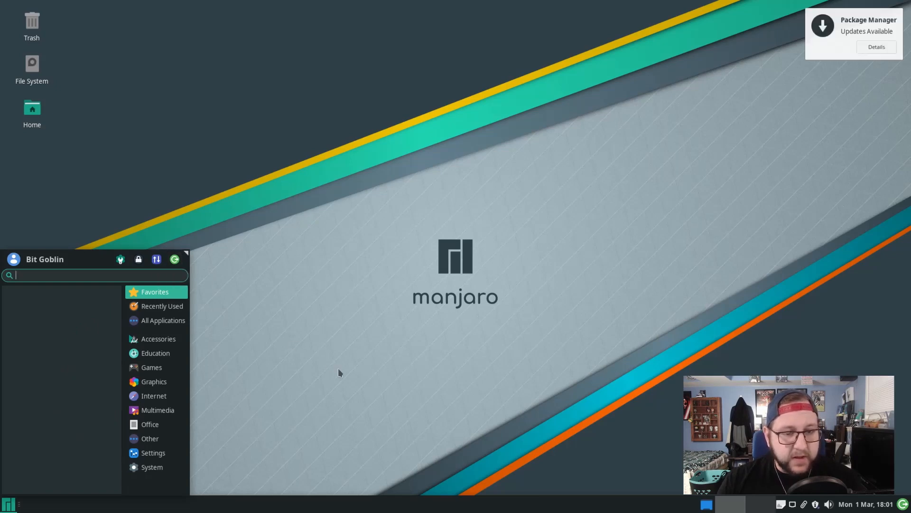
mouse_move(178, 355)
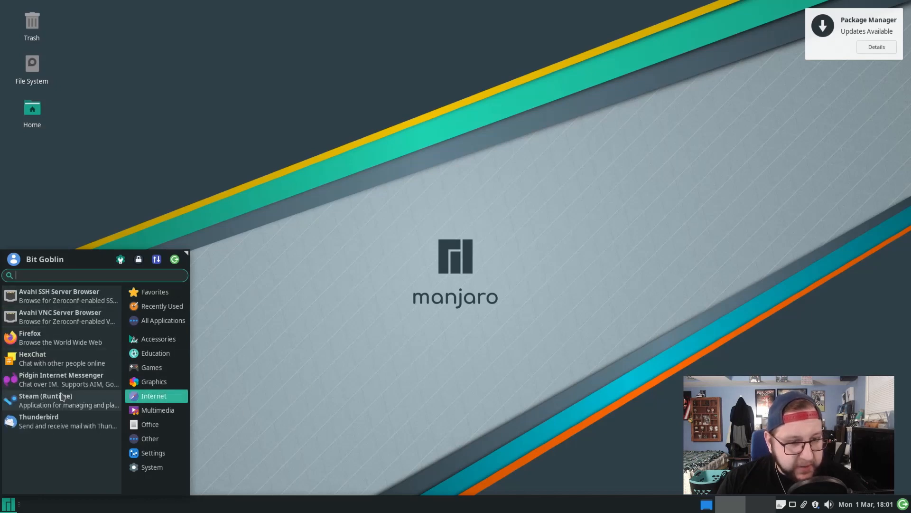
click(29, 337)
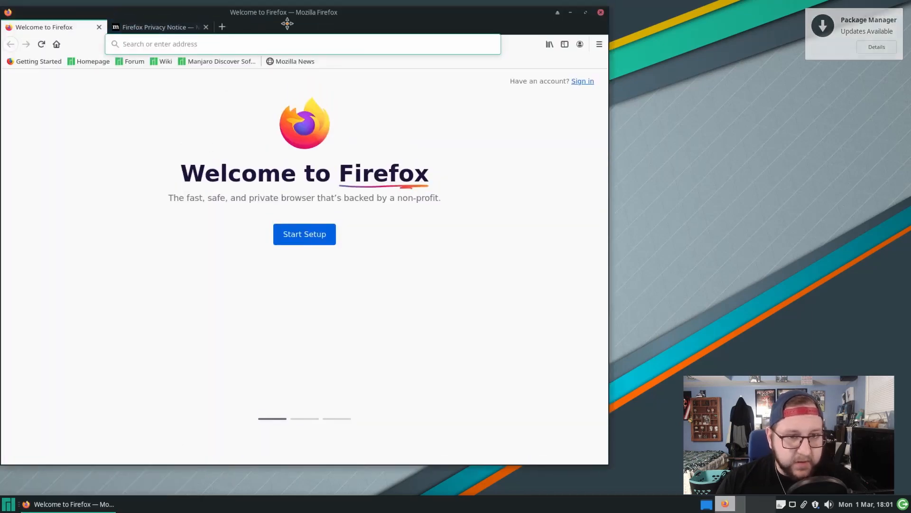
drag(285, 11, 169, 201)
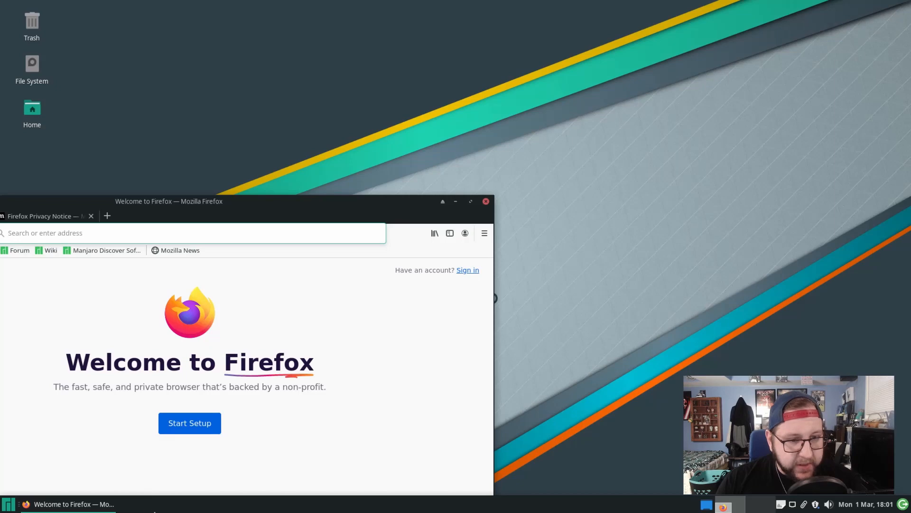
click(469, 202)
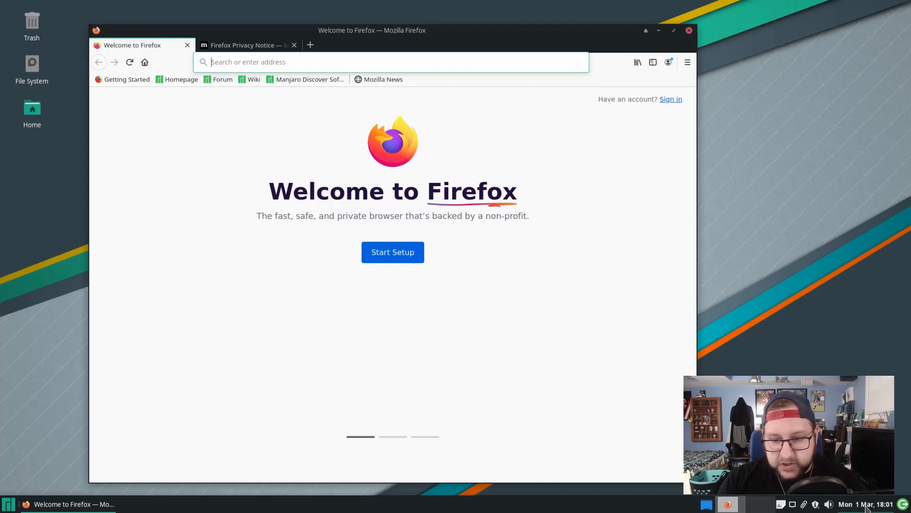
mouse_move(814, 269)
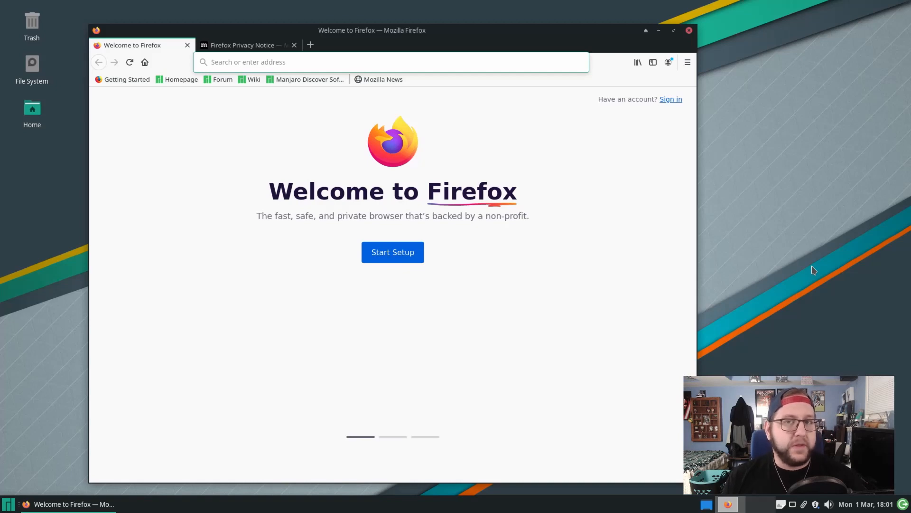
click(389, 62)
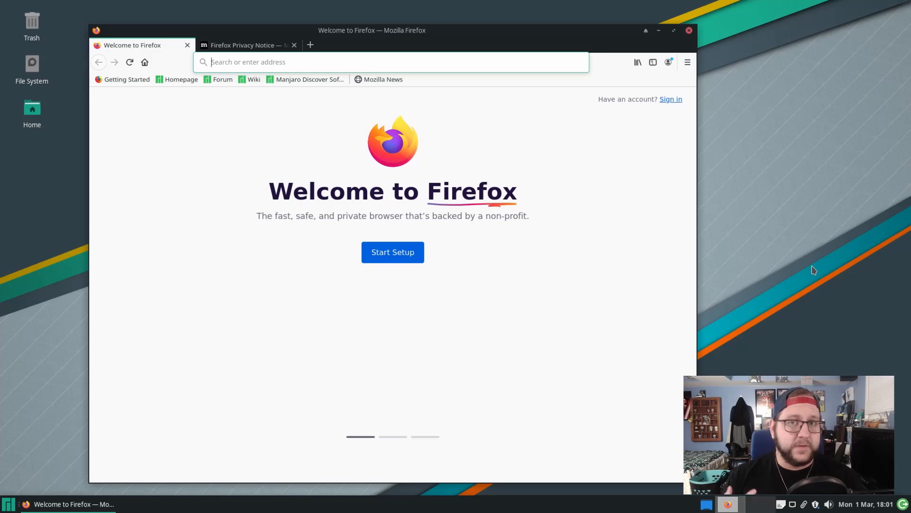
click(688, 31)
text(termina)
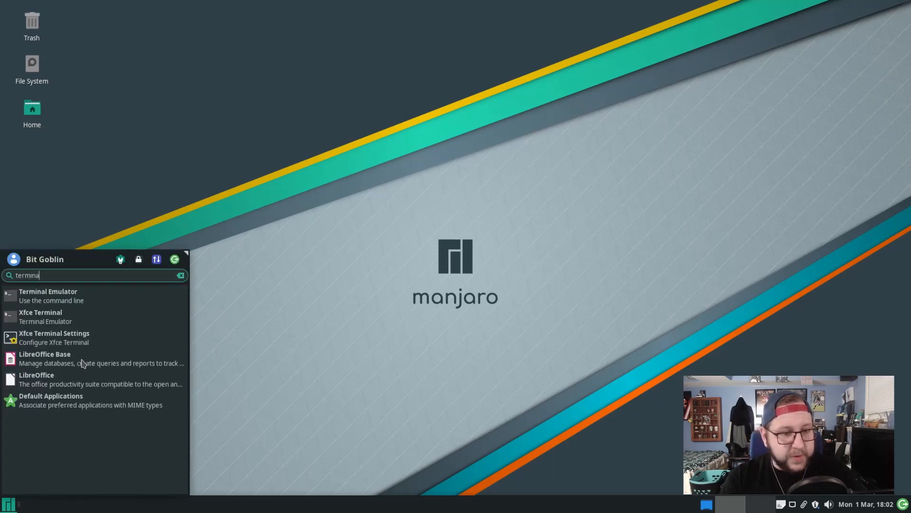
- Run 'sudo pacman -Syu' in Xfce Terminal, authenticate, and break off at the proceed prompt
click(48, 295)
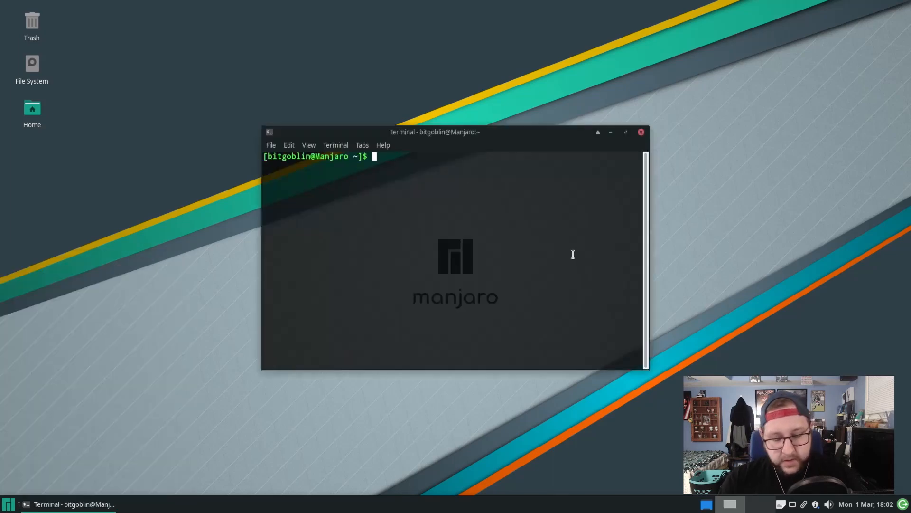
text(sudo pacman -)
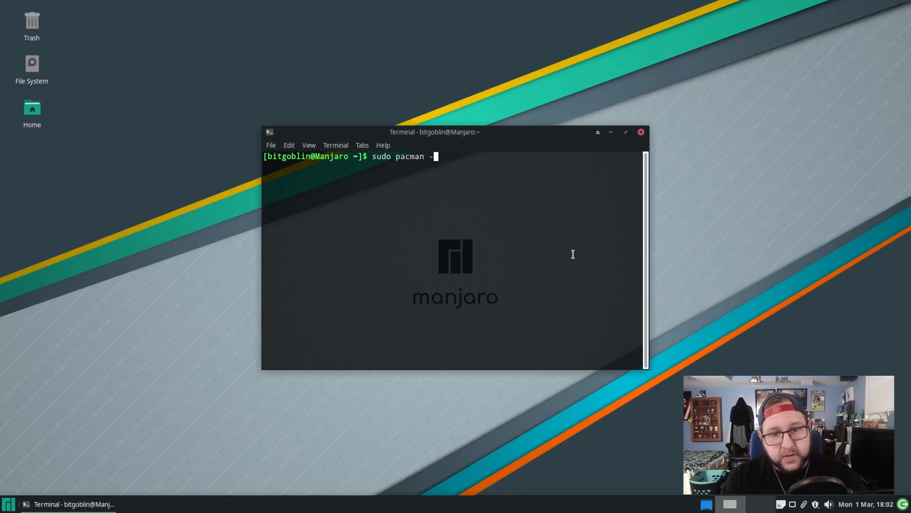
text(S)
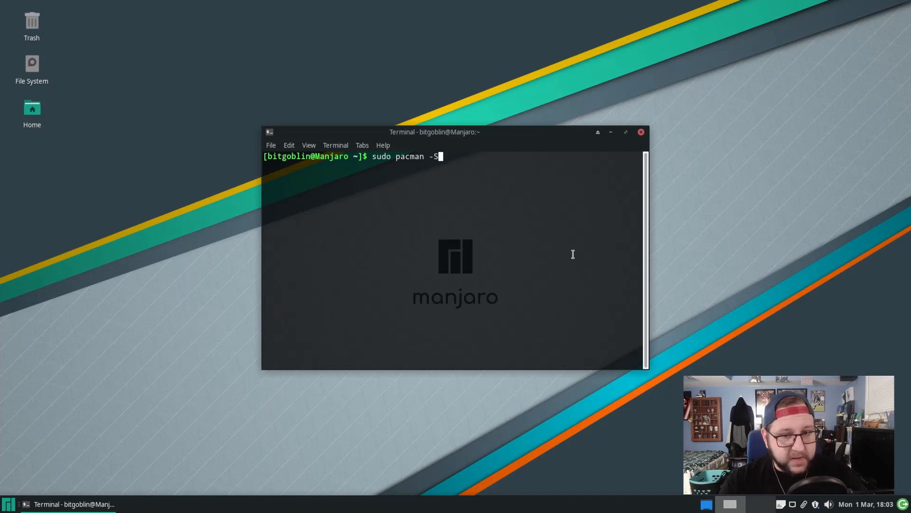
text(yu)
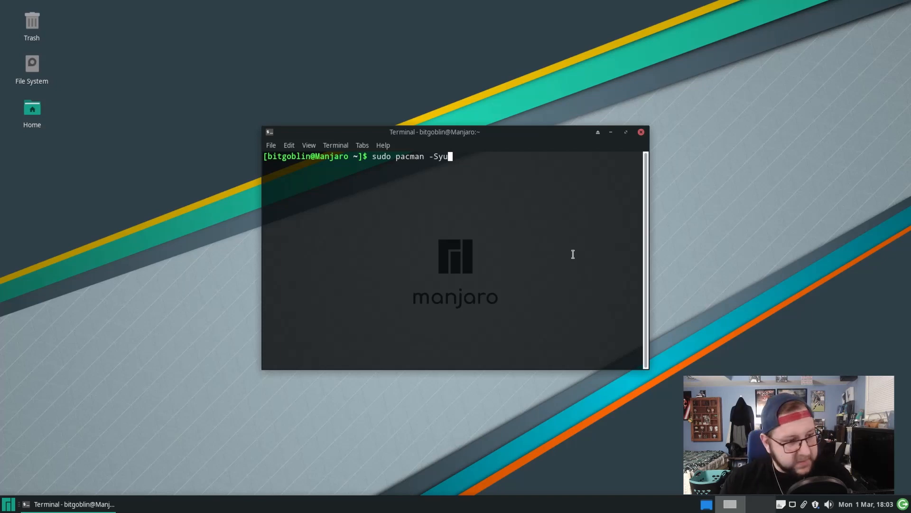
key(Return)
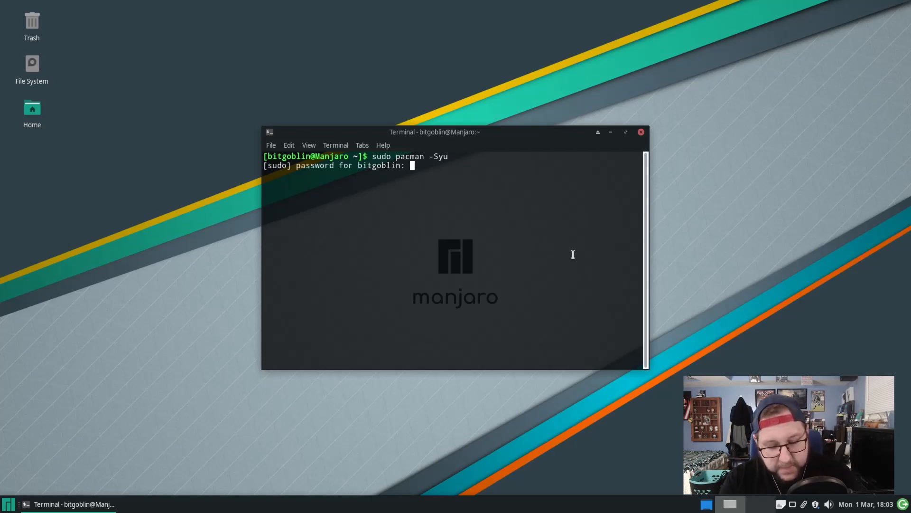
key(Return)
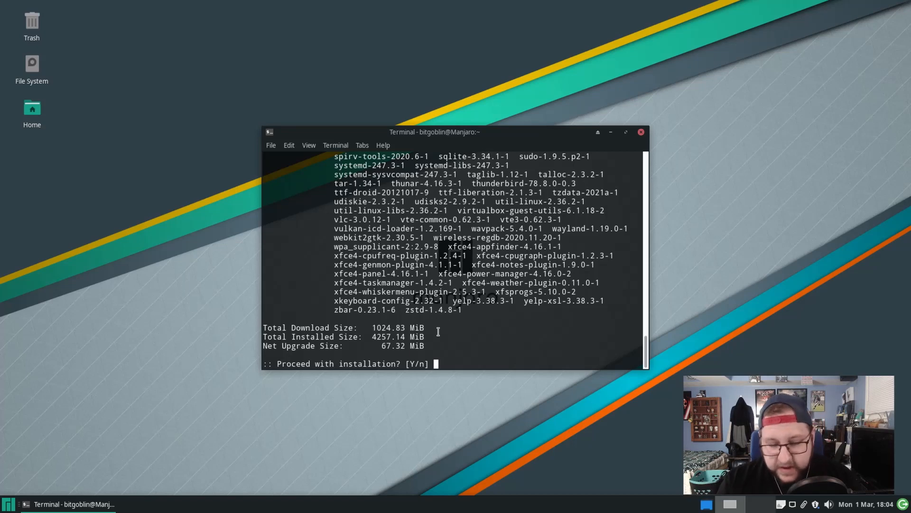
mouse_move(512, 302)
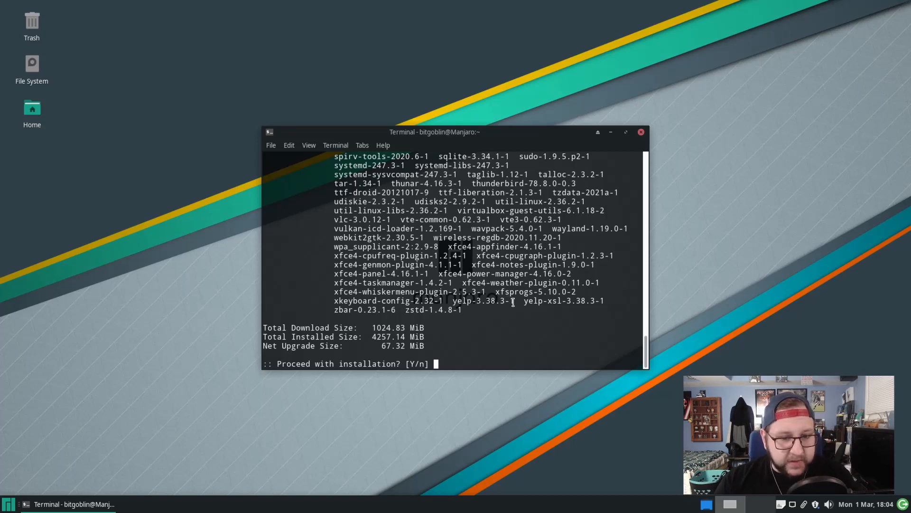
key(ctrl+c)
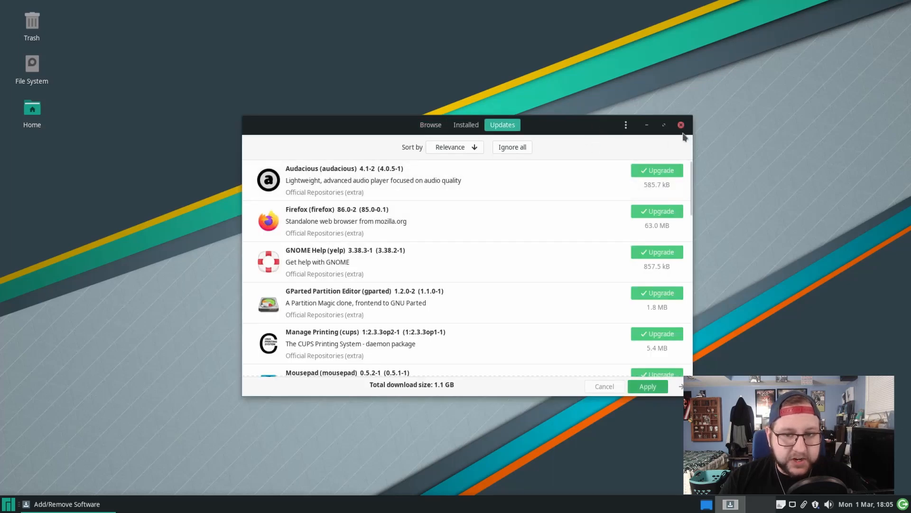
- Reopen Add/Remove Software's Updates list, toggling Firefox out and back in
click(680, 124)
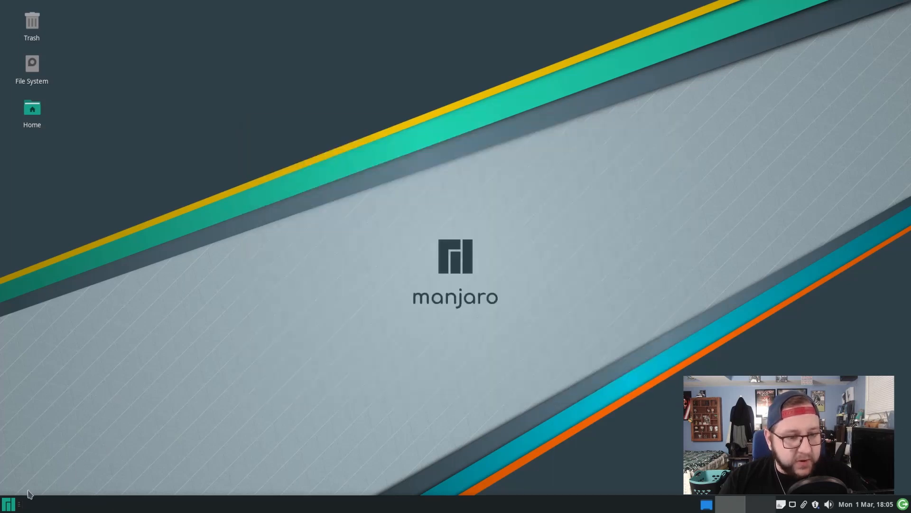
click(9, 503)
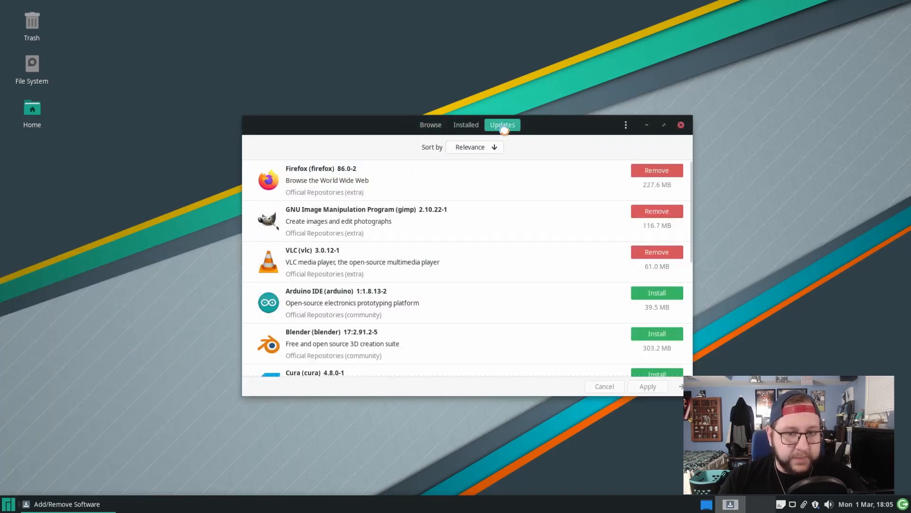
click(501, 124)
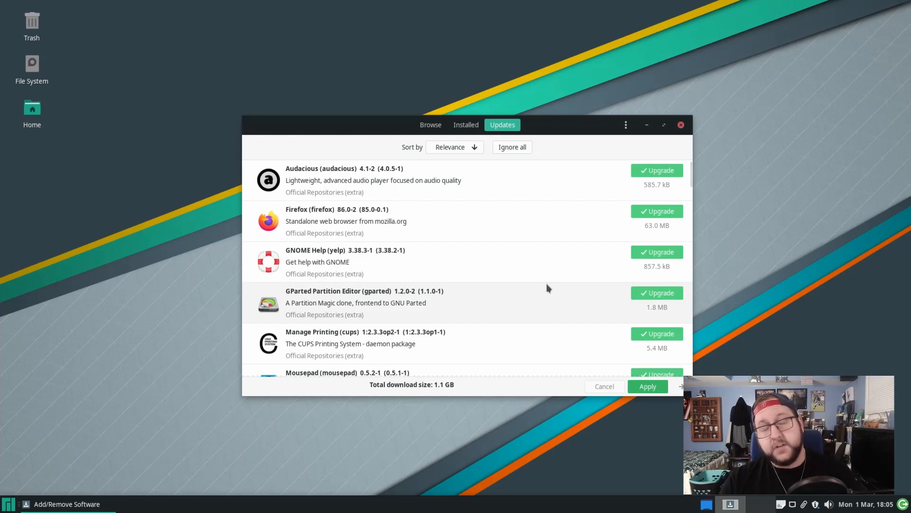
mouse_move(622, 427)
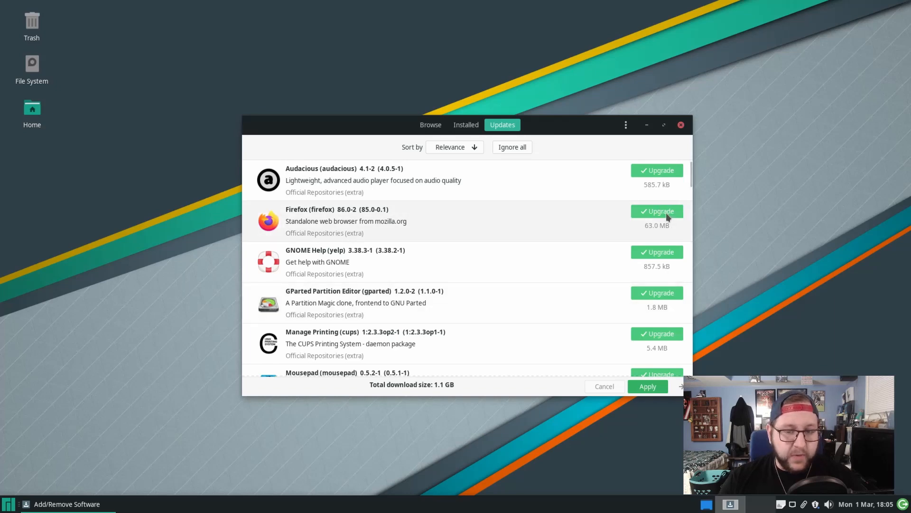
click(656, 211)
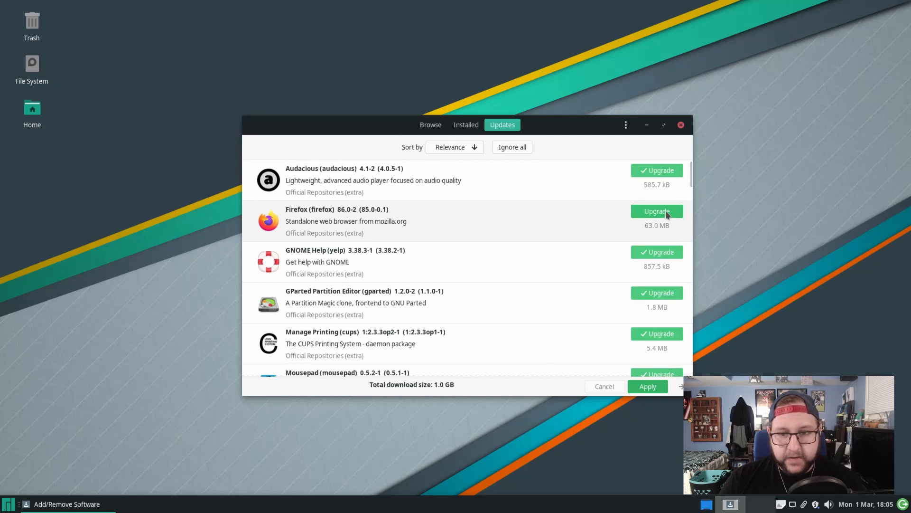
click(656, 211)
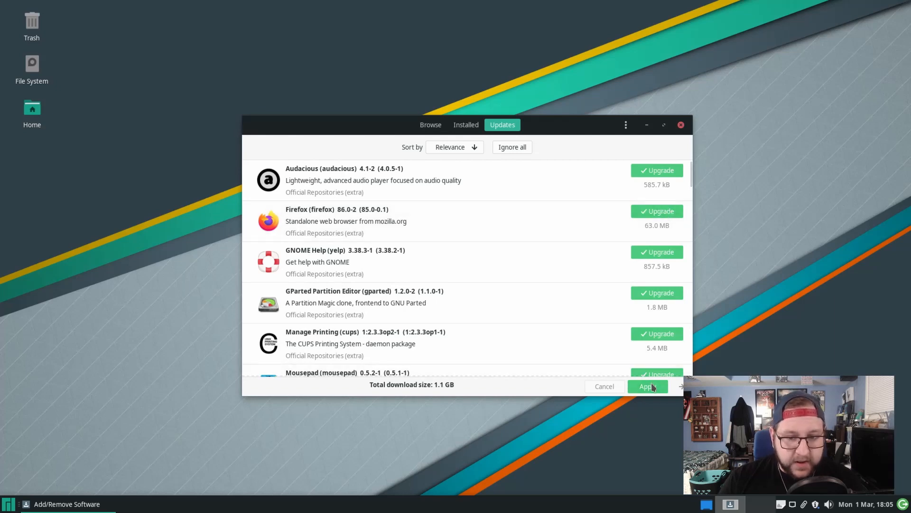
- Apply all upgrades, authenticate, confirm the summary, dismiss the restart warning and close
click(647, 386)
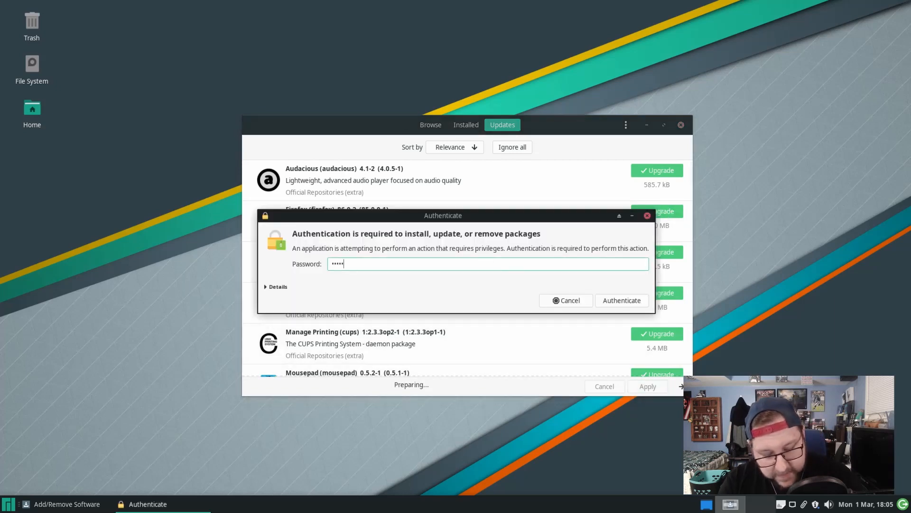
click(621, 300)
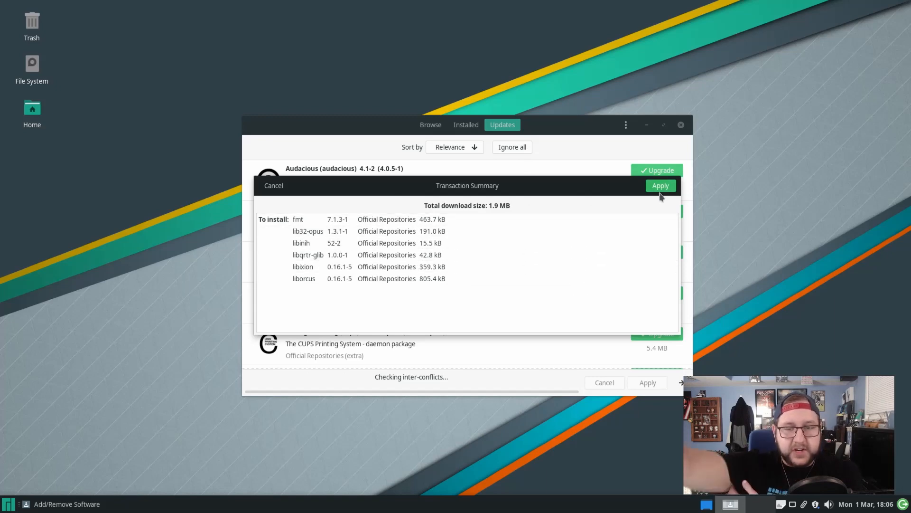
click(660, 186)
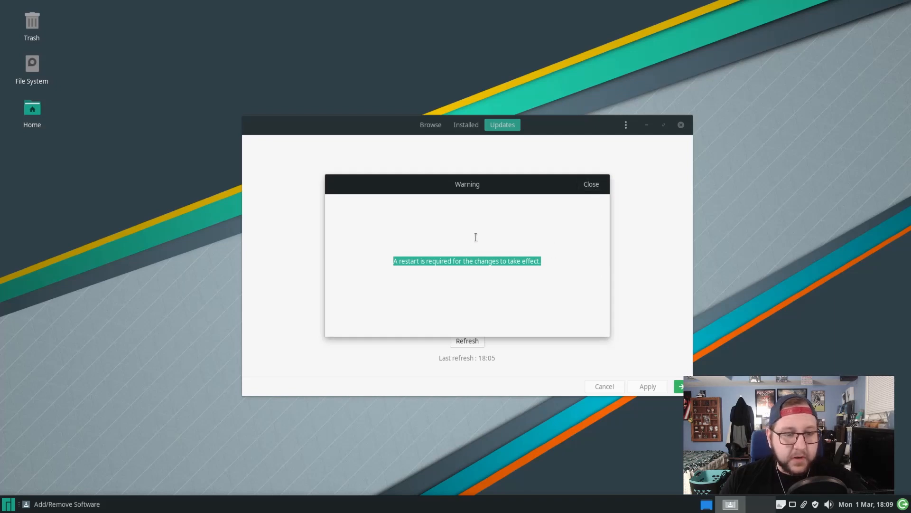
click(591, 183)
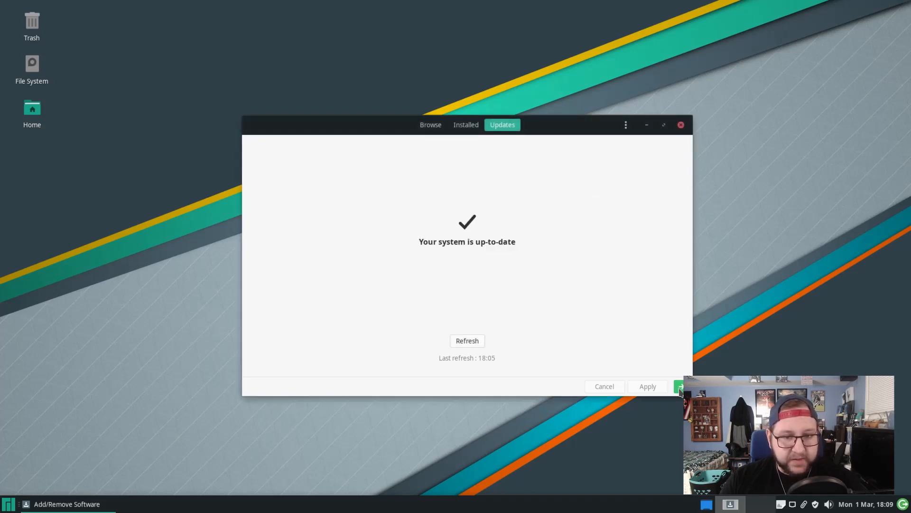
click(680, 124)
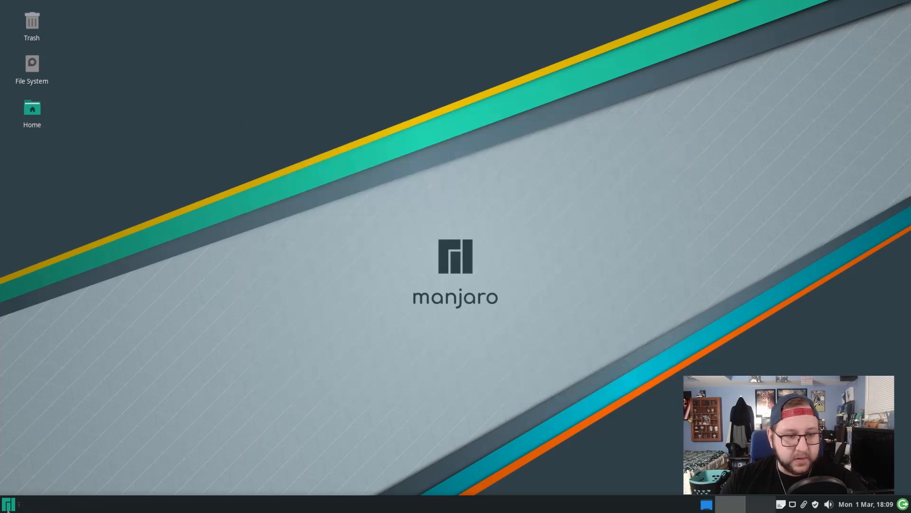
mouse_move(179, 267)
text(term)
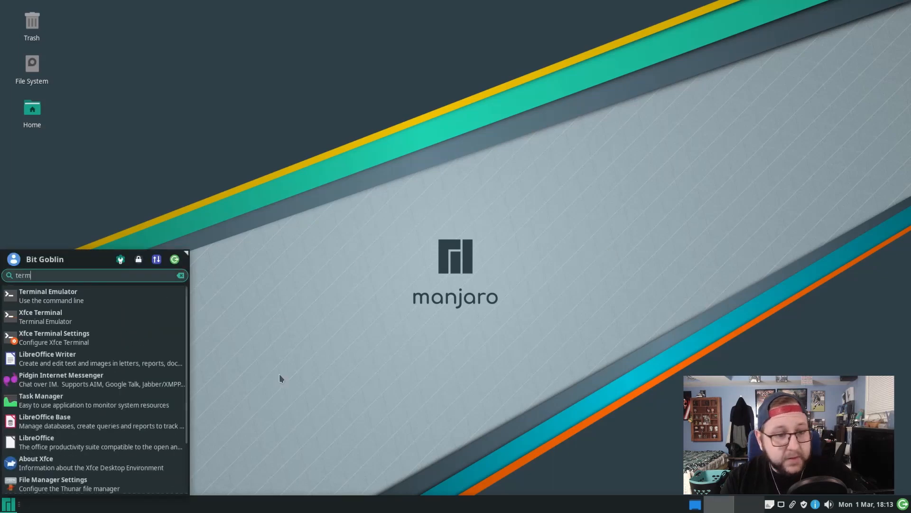
- Install Steam with 'sudo pacman -S steam' in Xfce Terminal, entering the admin password
click(47, 295)
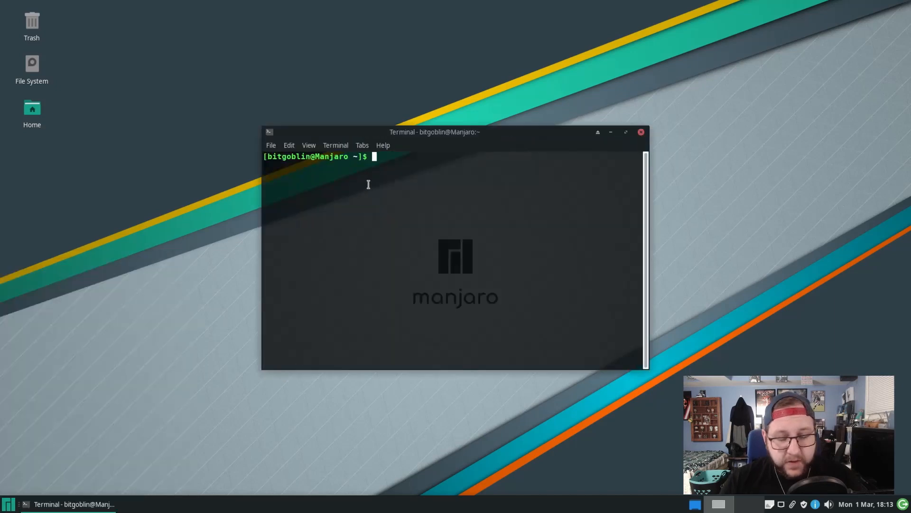
text(sudo pac)
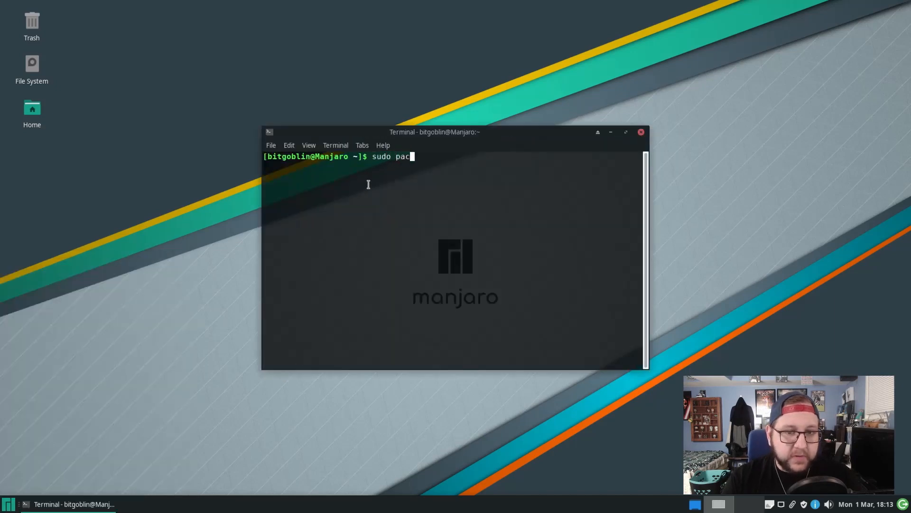
text(man -S)
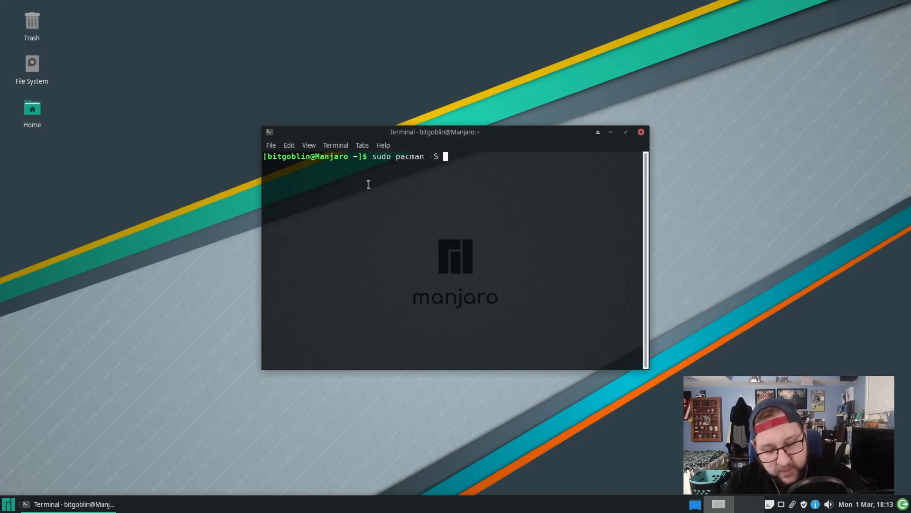
text(steam)
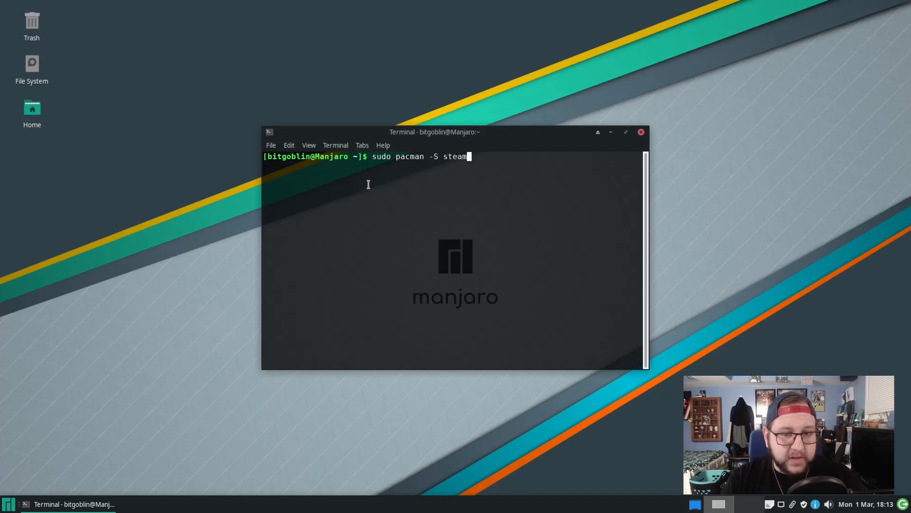
key(Return)
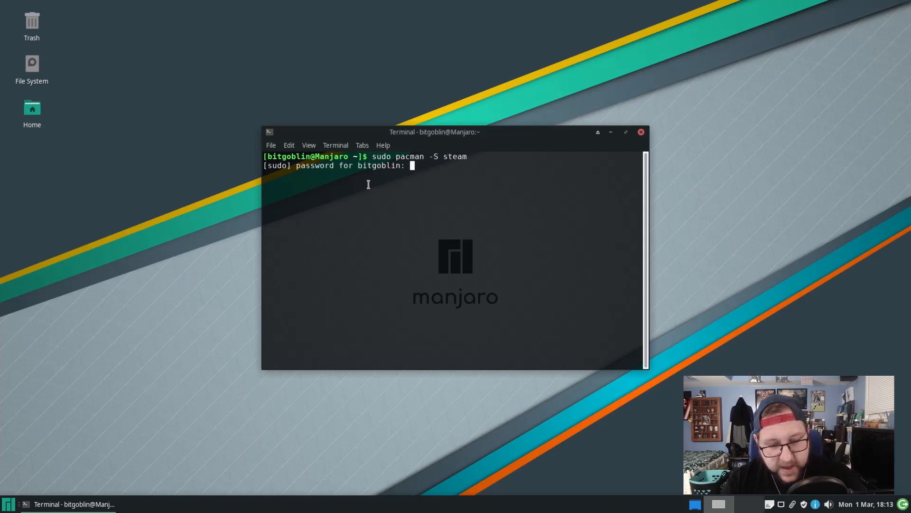
key(Return)
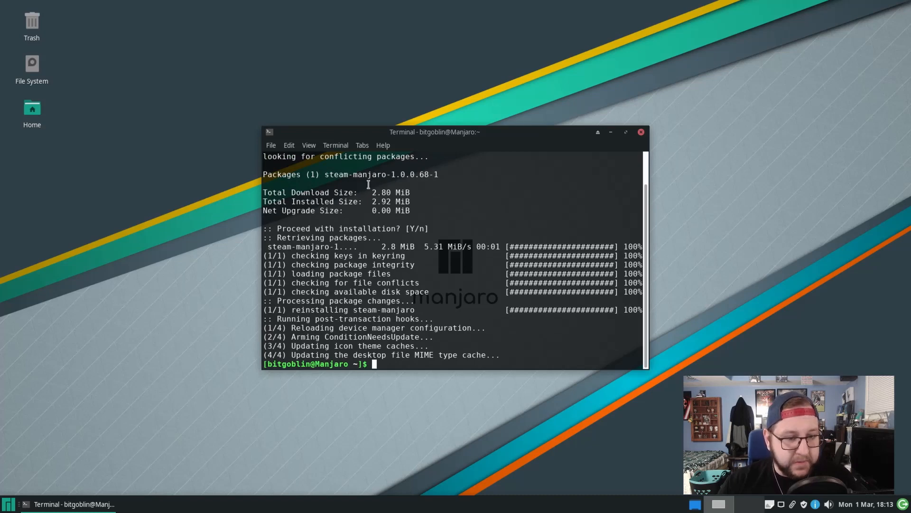
click(9, 503)
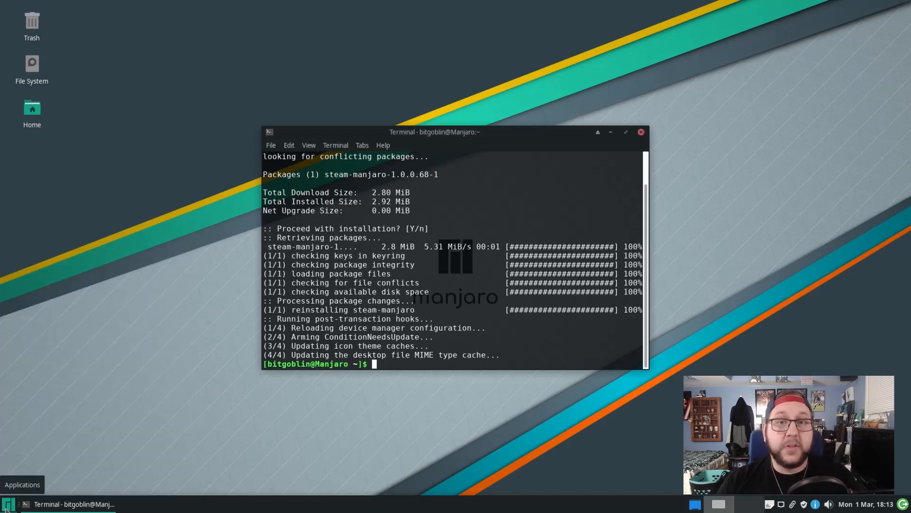
- Search the menu for 'softw' and open Add/Remove Software's featured catalogue
click(22, 484)
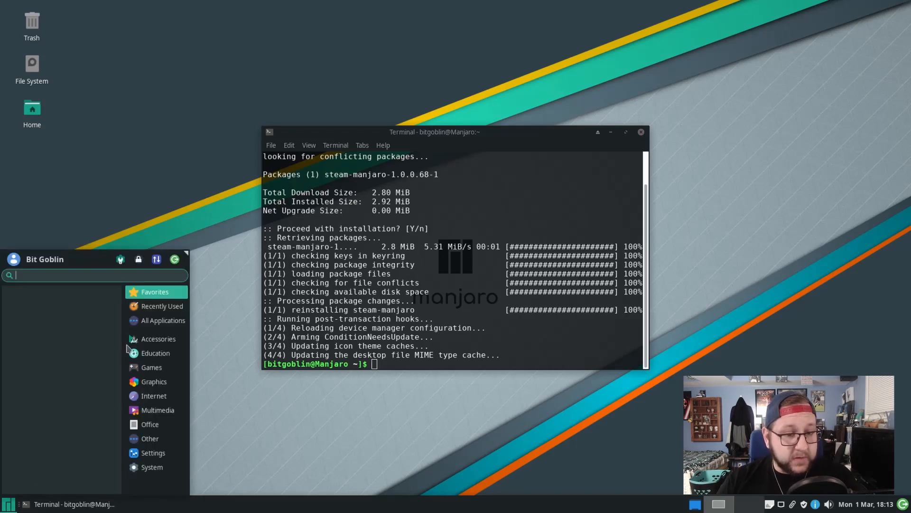
text(softw)
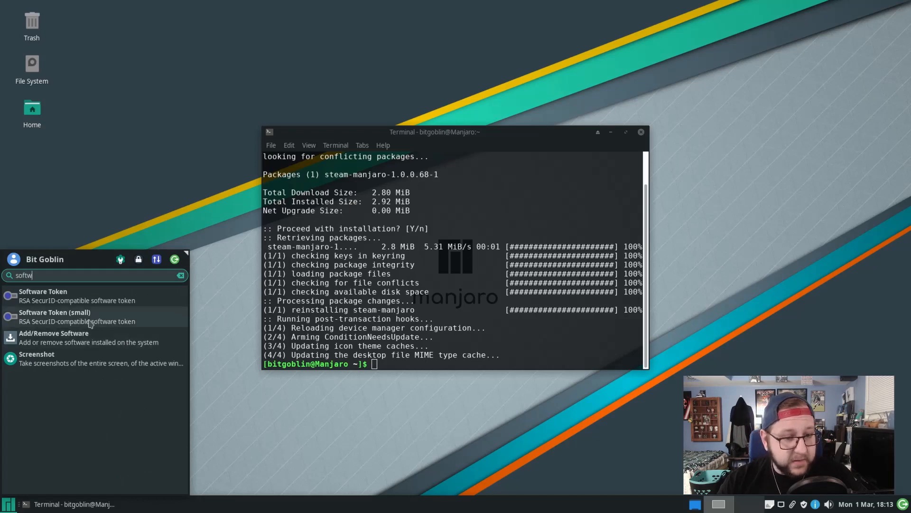
click(54, 337)
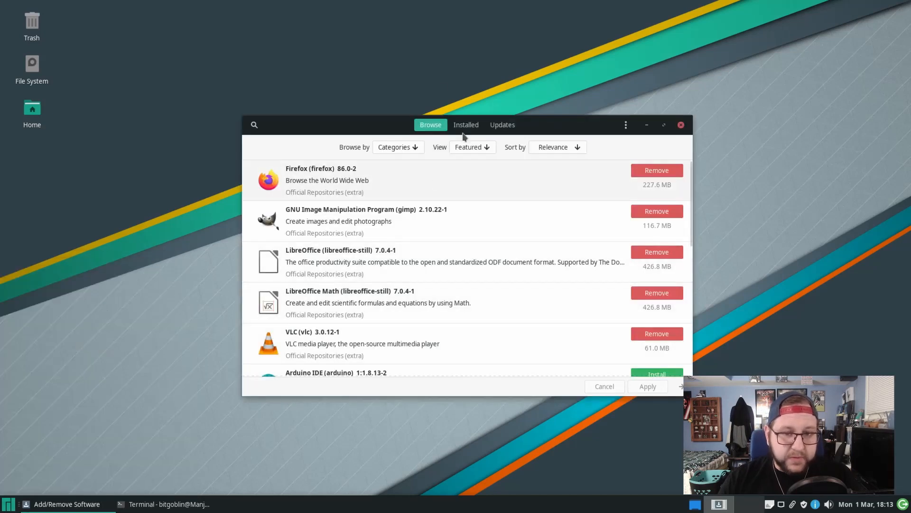
- Scroll up and down through the featured applications list
scroll(down, 3)
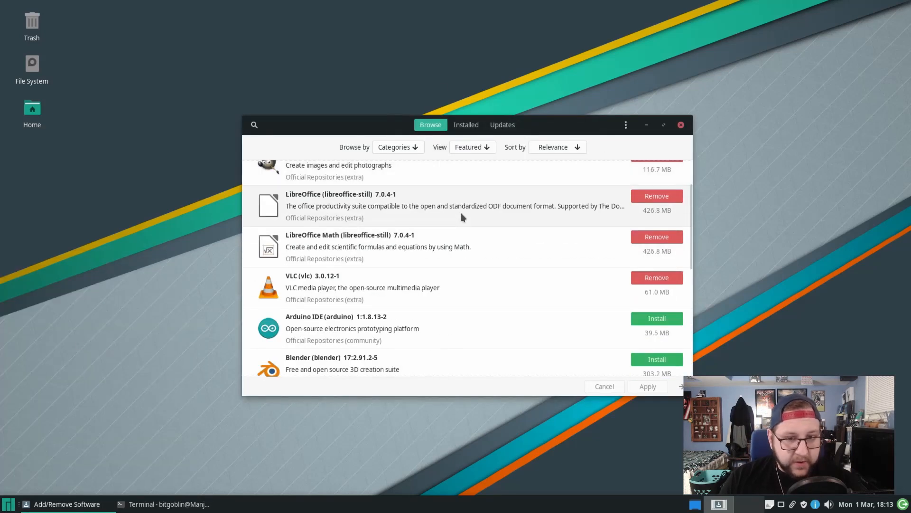
scroll(down, 3)
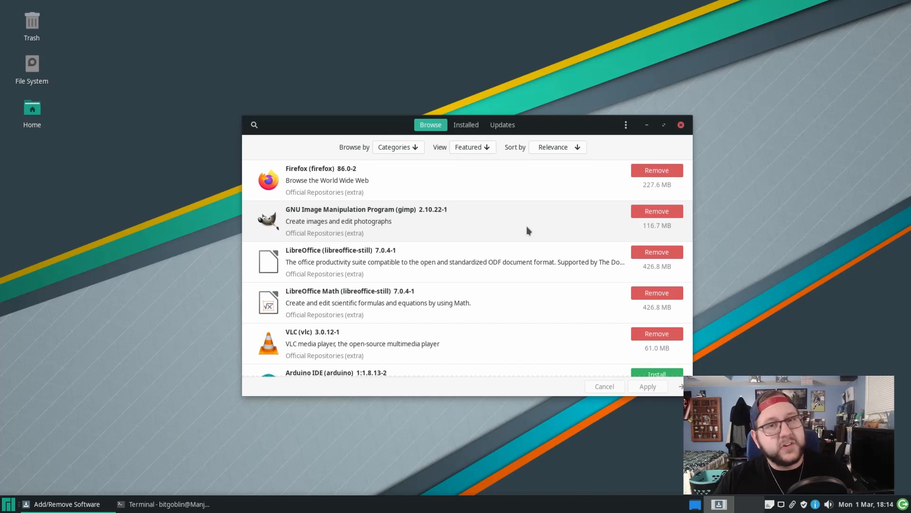
mouse_move(526, 242)
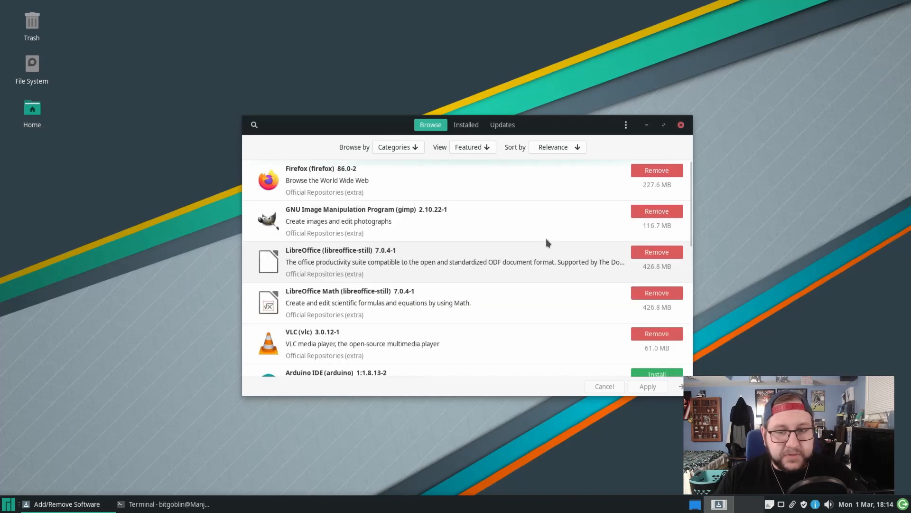
scroll(down, 3)
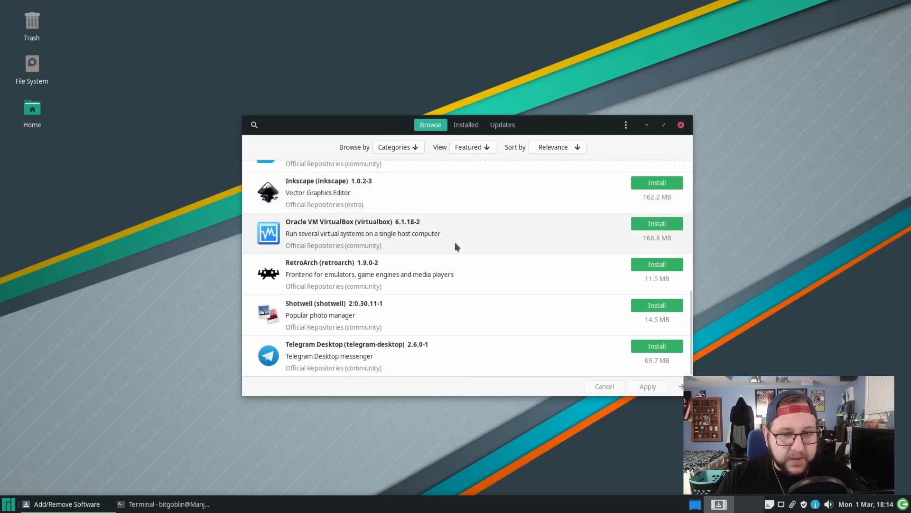
scroll(up, 3)
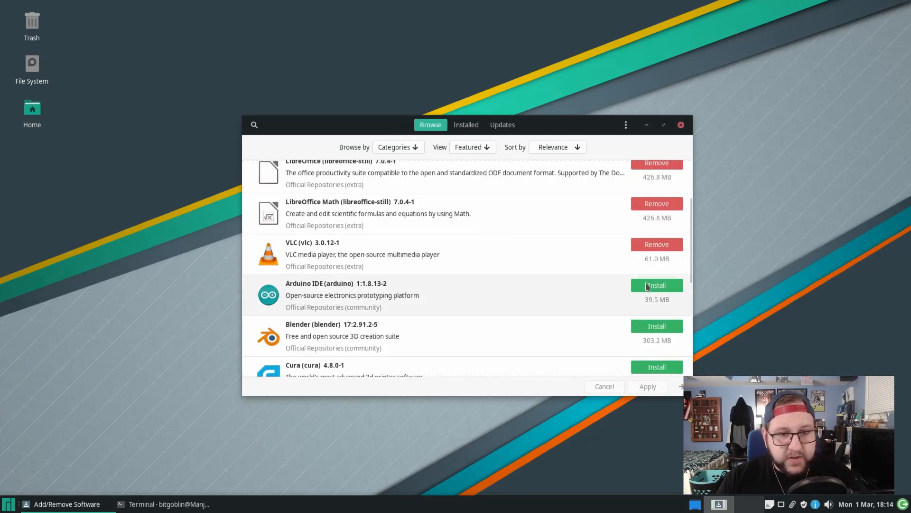
scroll(up, 3)
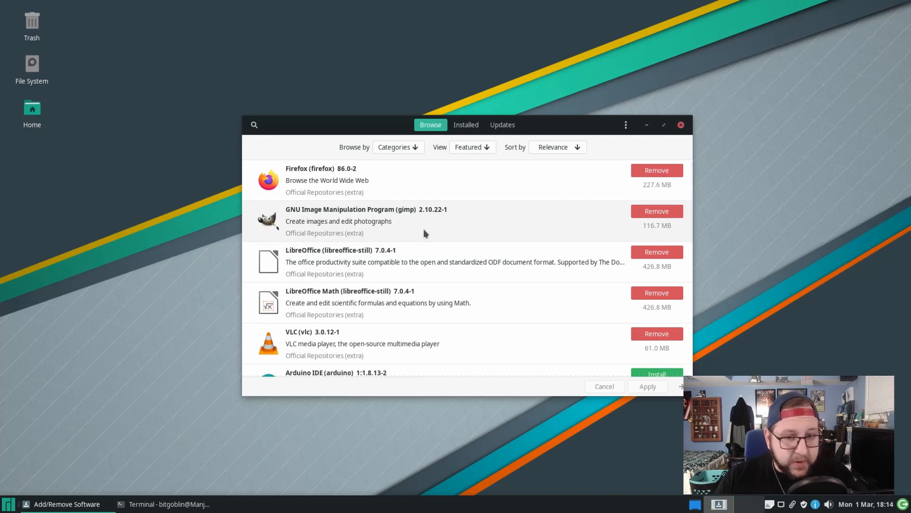
scroll(down, 3)
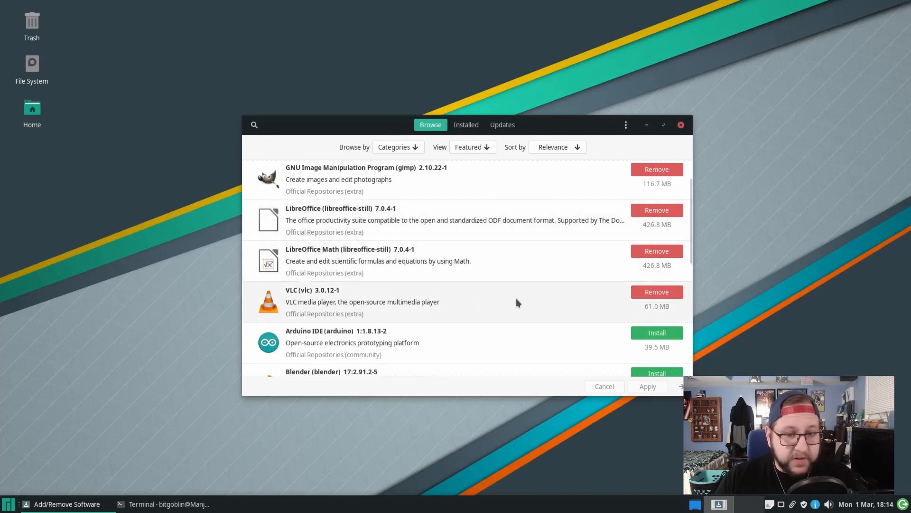
scroll(down, 3)
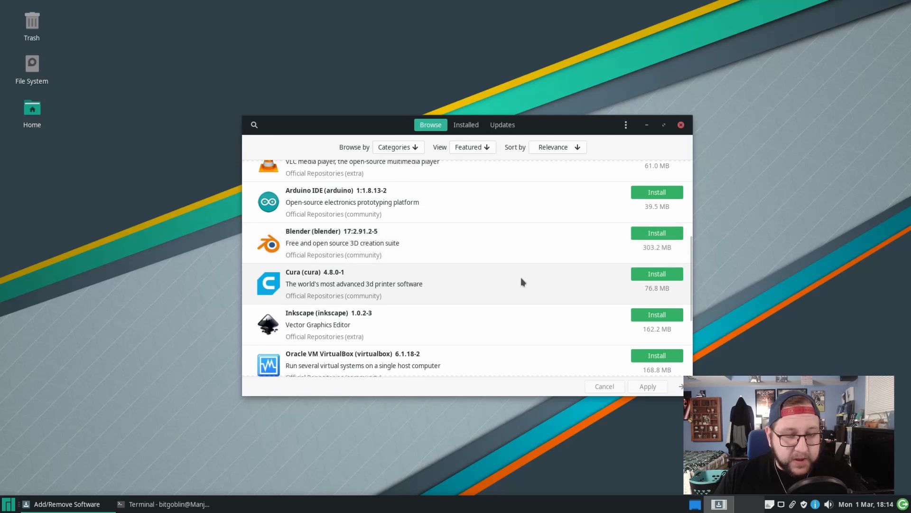
mouse_move(447, 277)
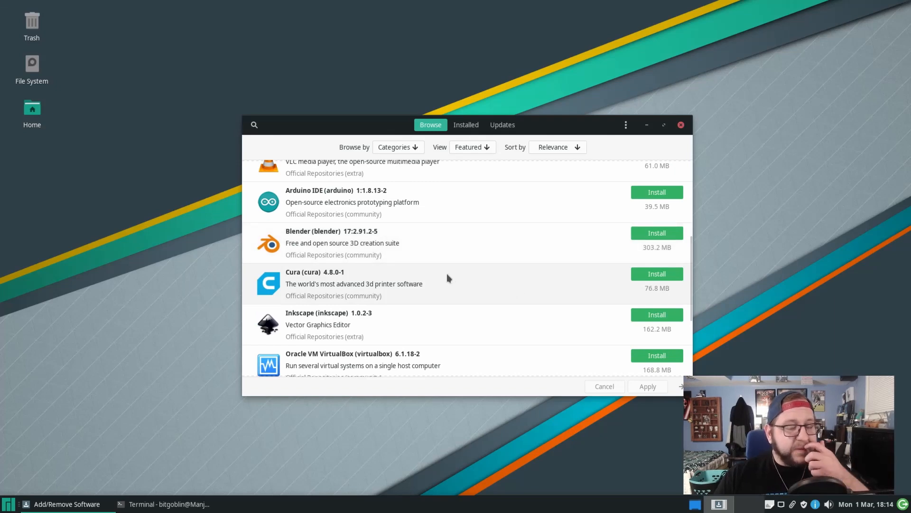
scroll(down, 3)
text(chromium)
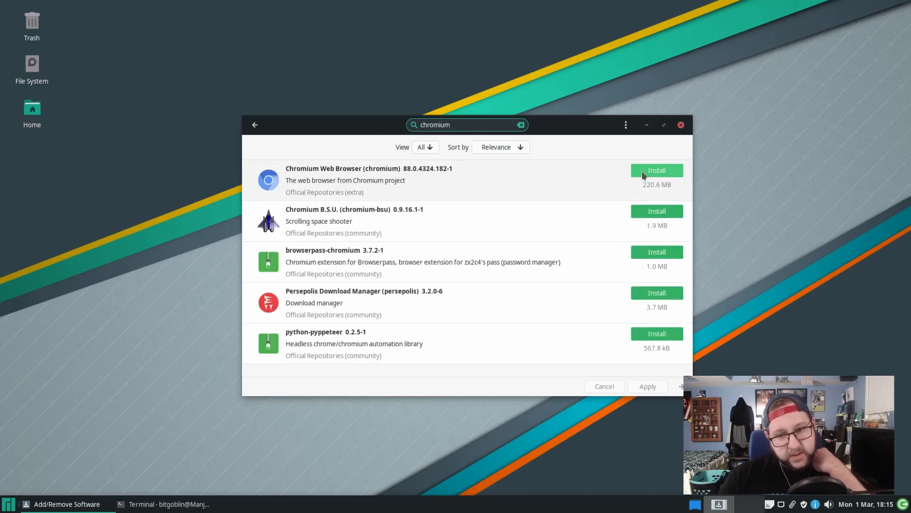
- Install Chromium Web Browser with required dependencies, authenticating with the password, then open the Whisker menu
click(656, 170)
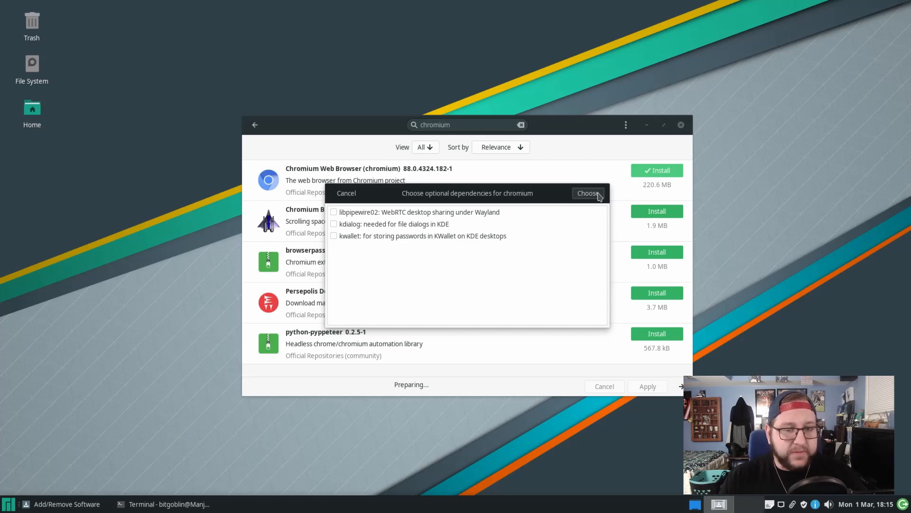
click(588, 193)
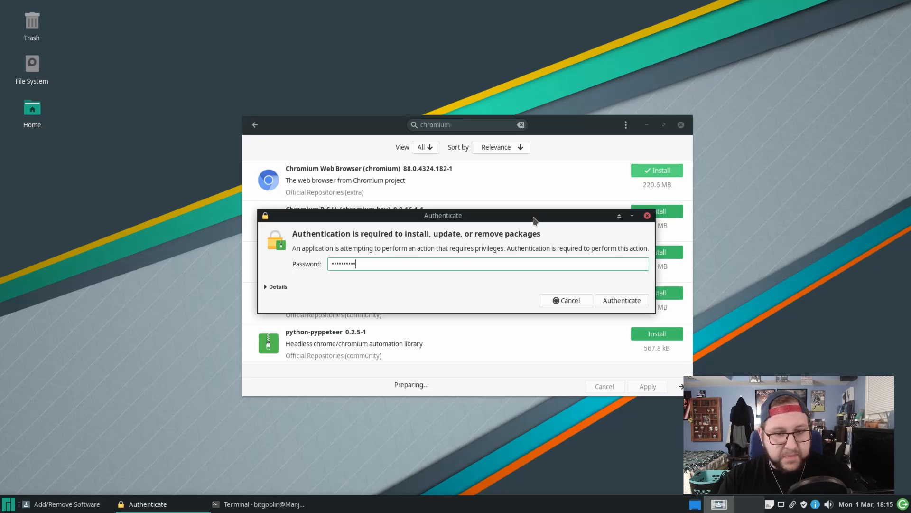
click(621, 300)
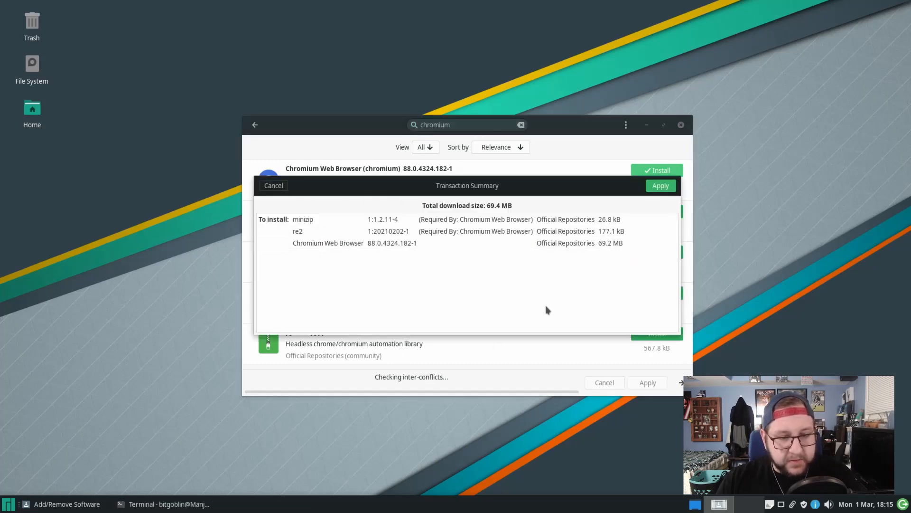
click(661, 186)
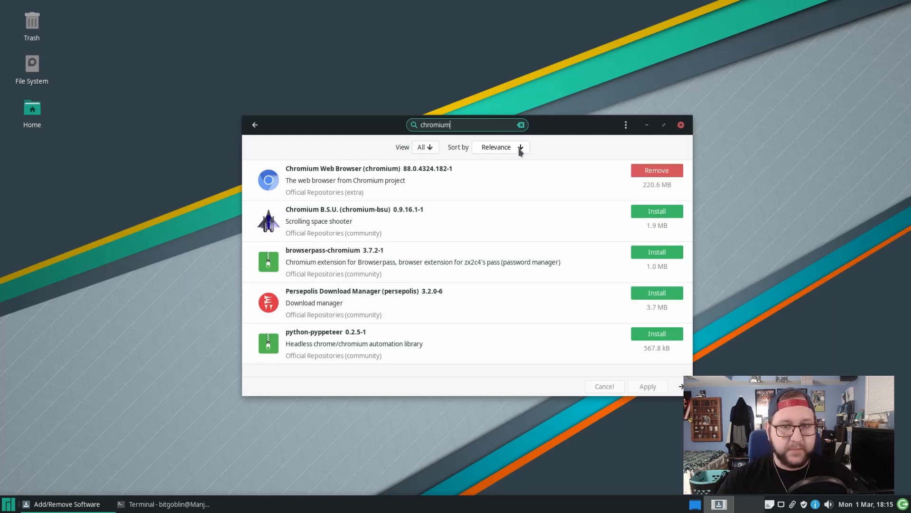
click(9, 504)
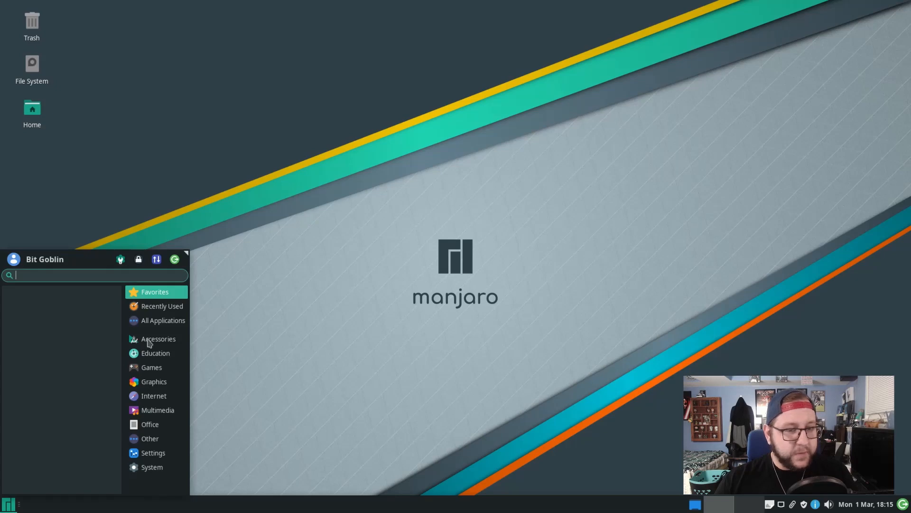
- Show All Applications in the Whisker menu and scroll through the installed programs
click(163, 319)
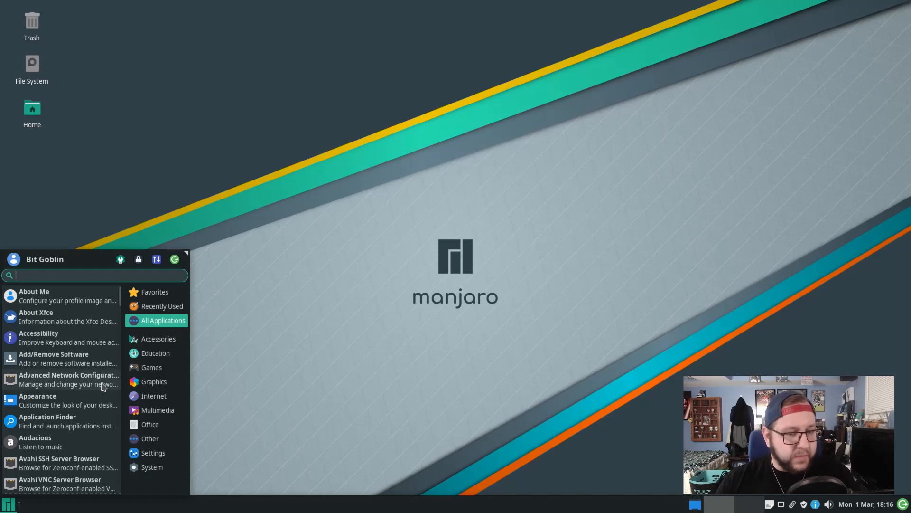
scroll(down, 3)
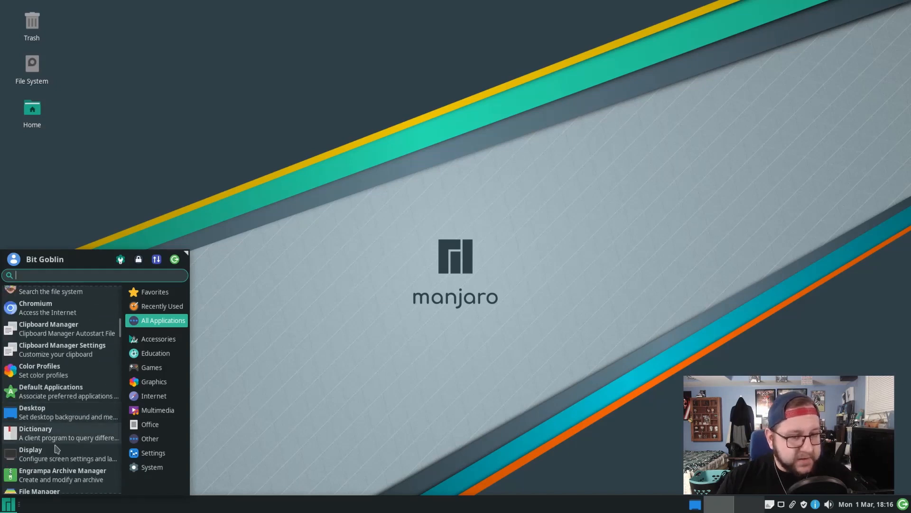
scroll(down, 3)
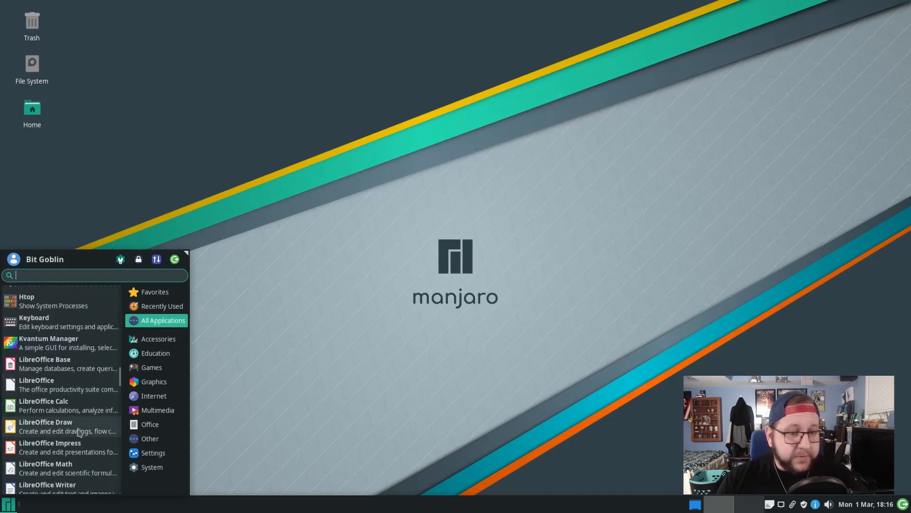
scroll(up, 3)
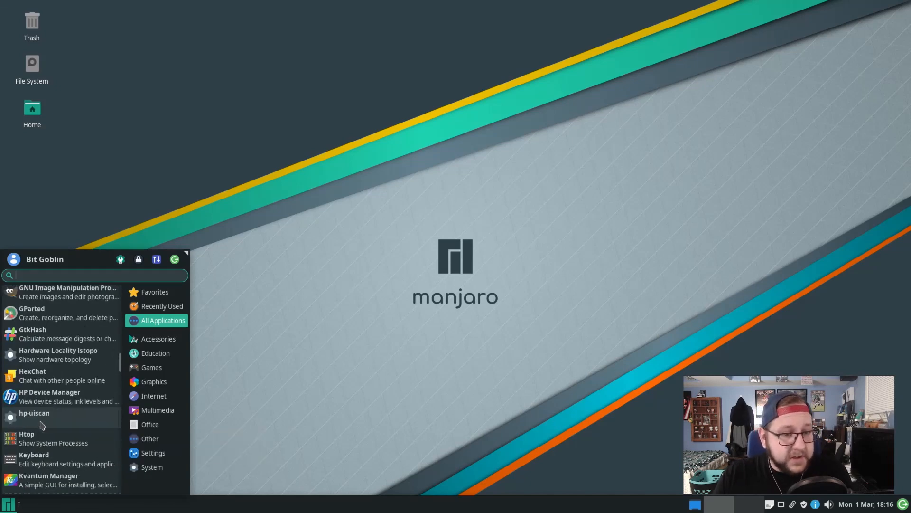
scroll(down, 3)
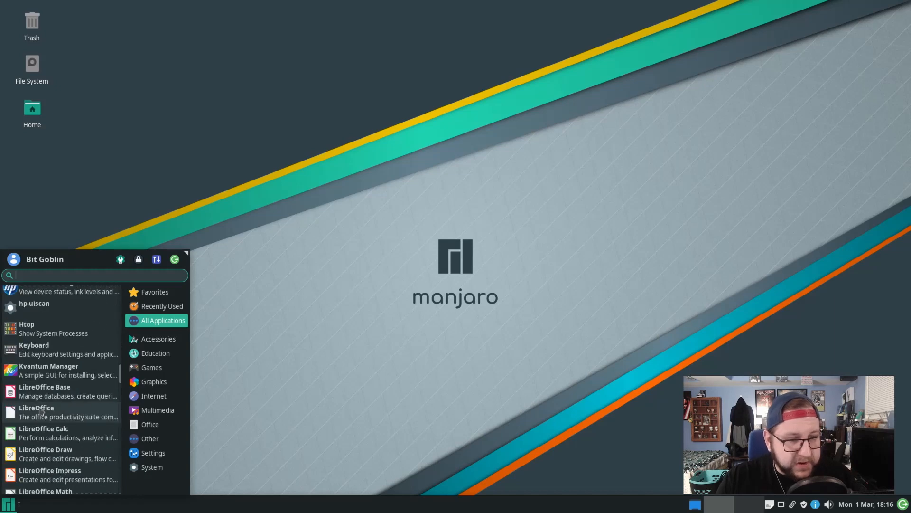
scroll(down, 3)
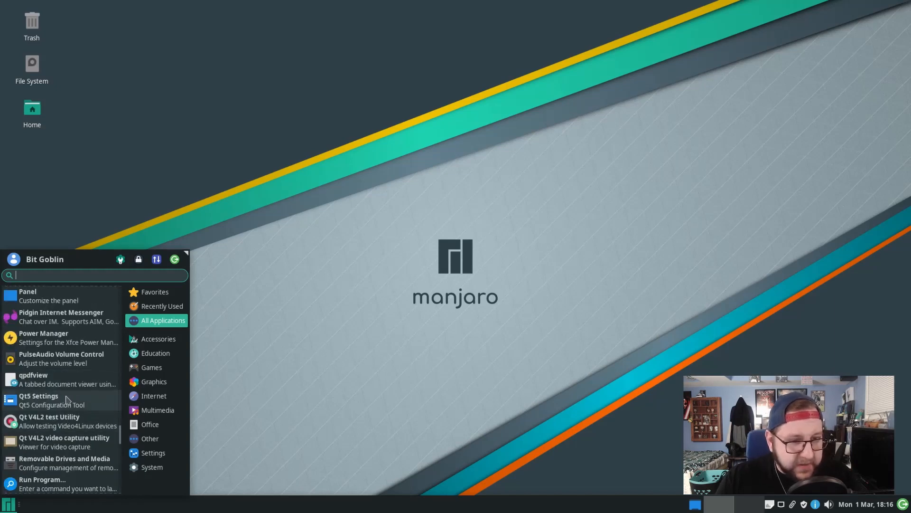
scroll(down, 3)
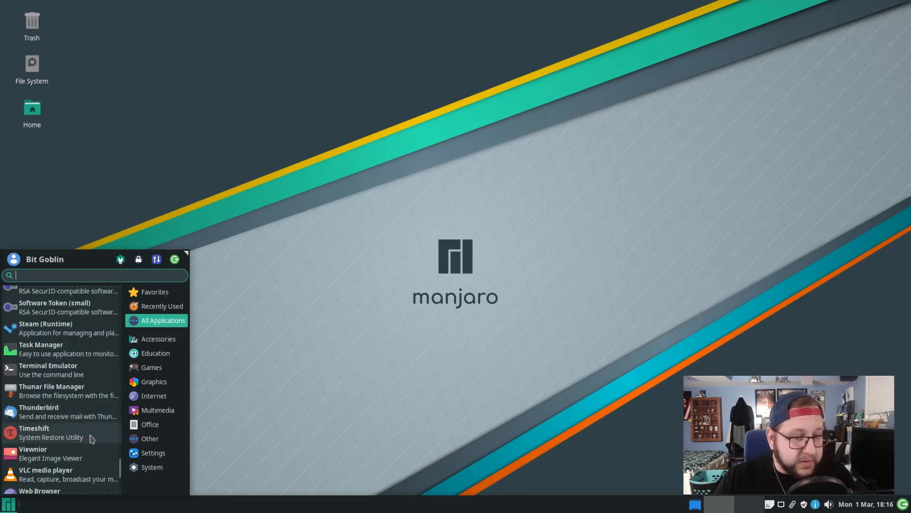
scroll(up, 3)
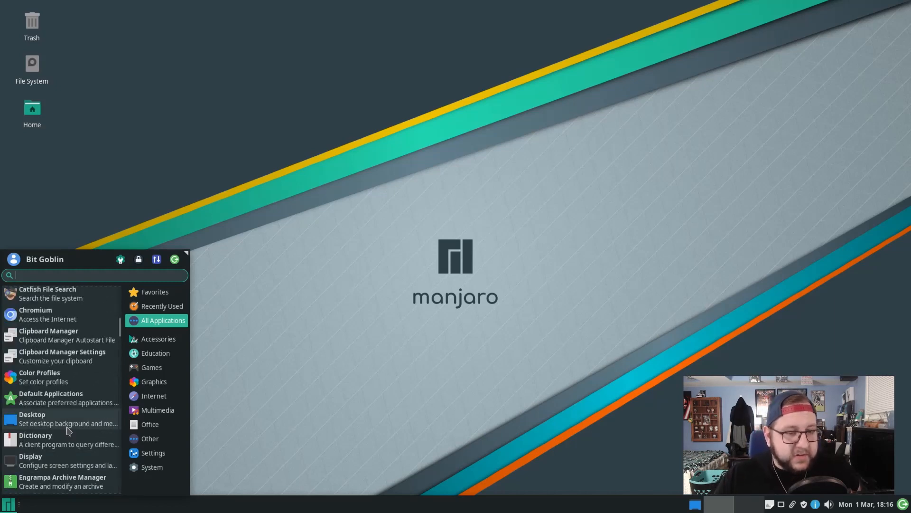
- Launch the Audacious music player from the list, then close its window
scroll(up, 3)
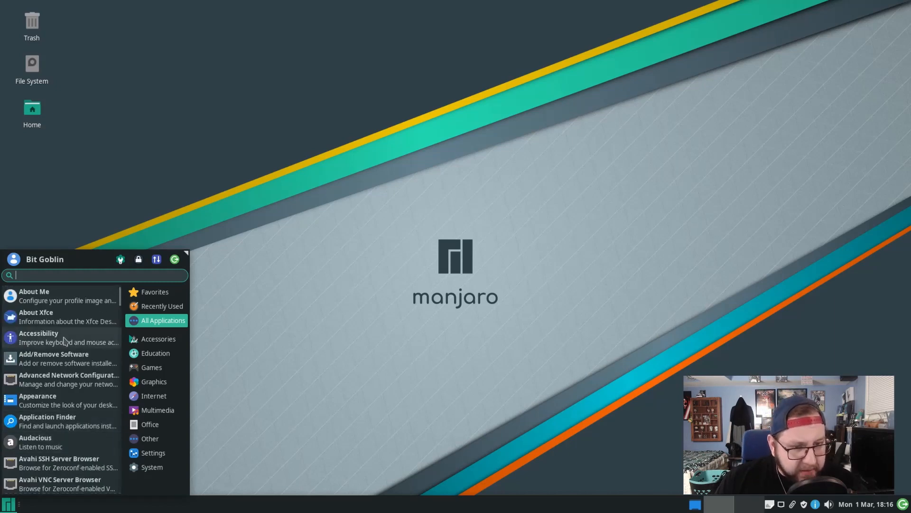
scroll(down, 3)
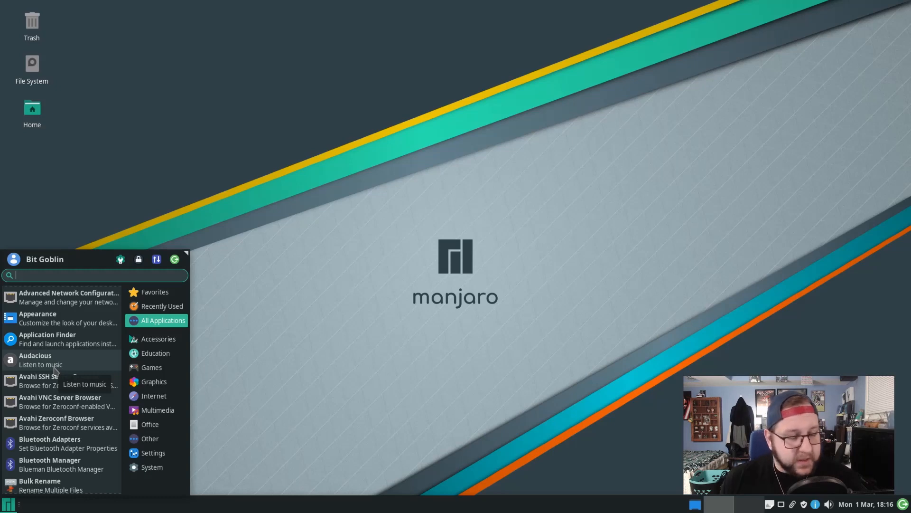
click(35, 360)
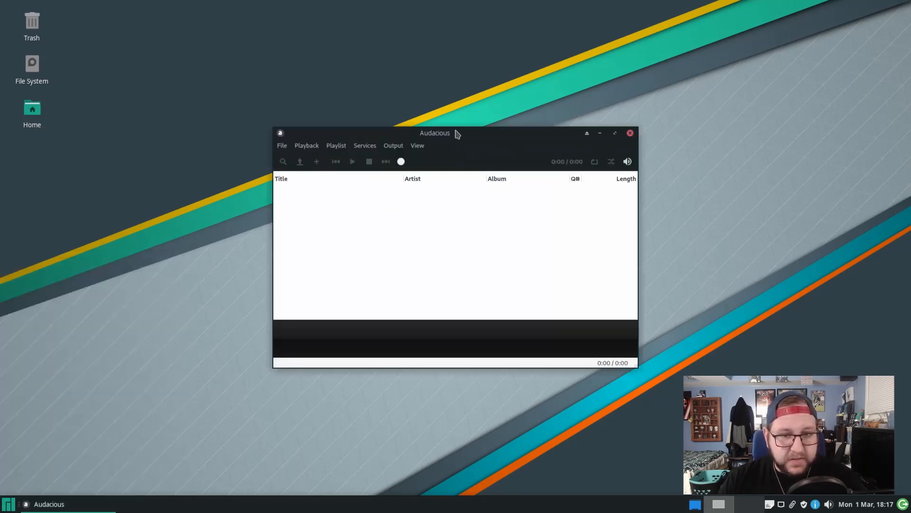
click(630, 132)
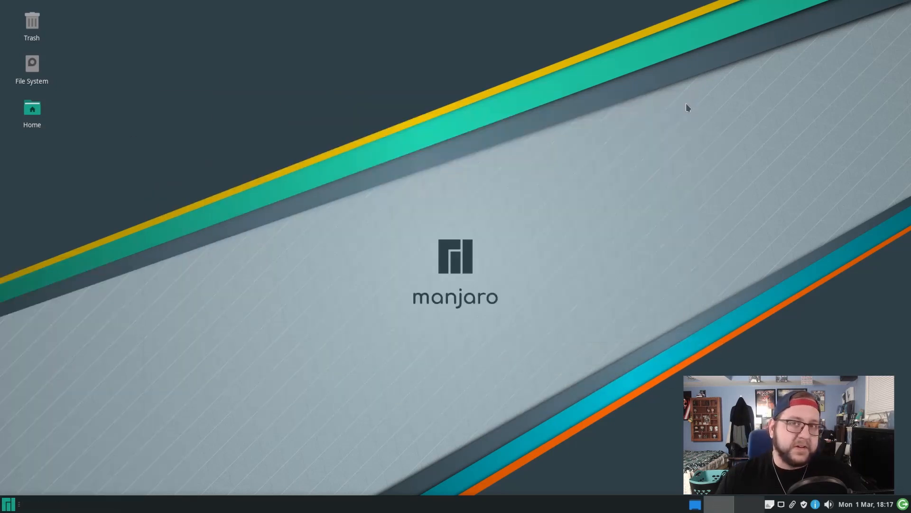